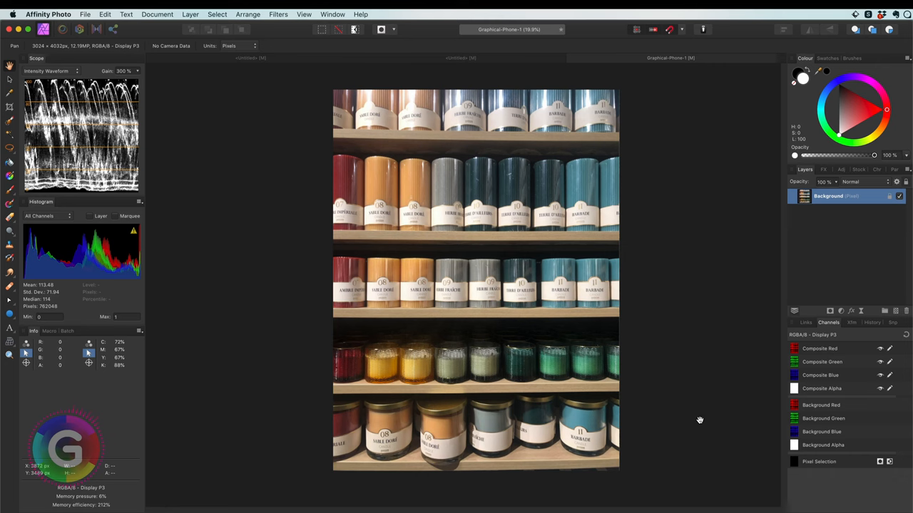
pyautogui.moveTo(644, 248)
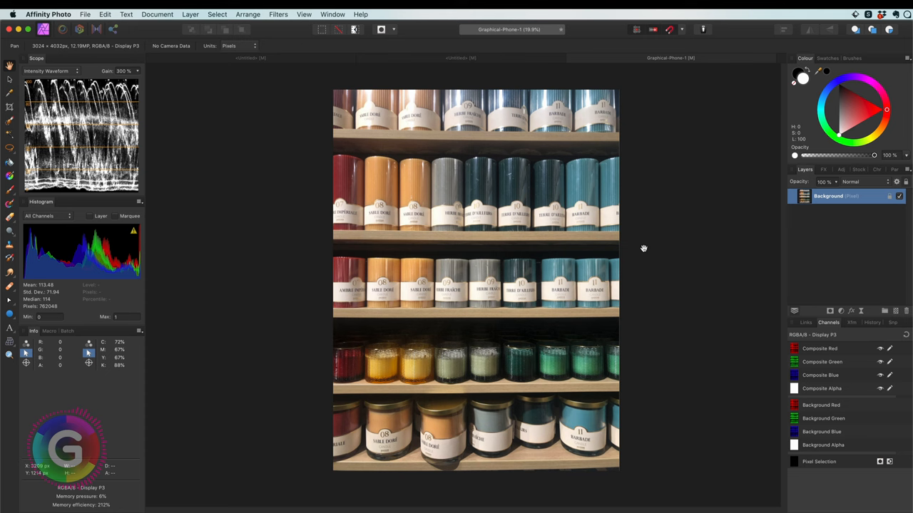
pyautogui.moveTo(490, 319)
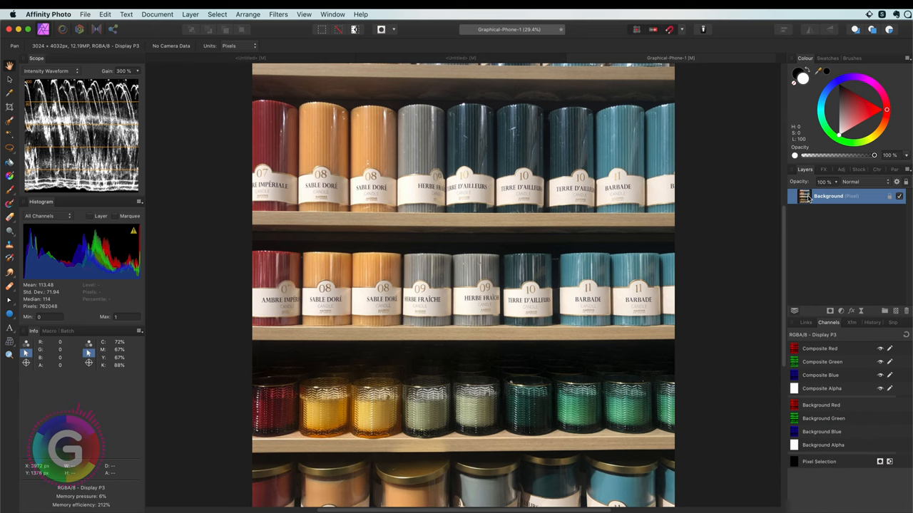
# Step: Duplicate the Background layer and add a live Unsharp Mask, radius about 31 px, raised factor
pyautogui.rightClick(841, 196)
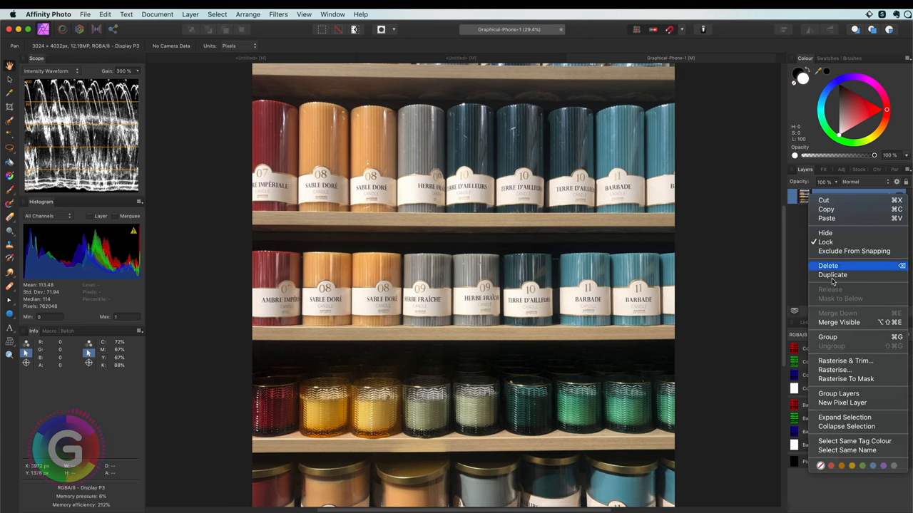
pyautogui.click(832, 274)
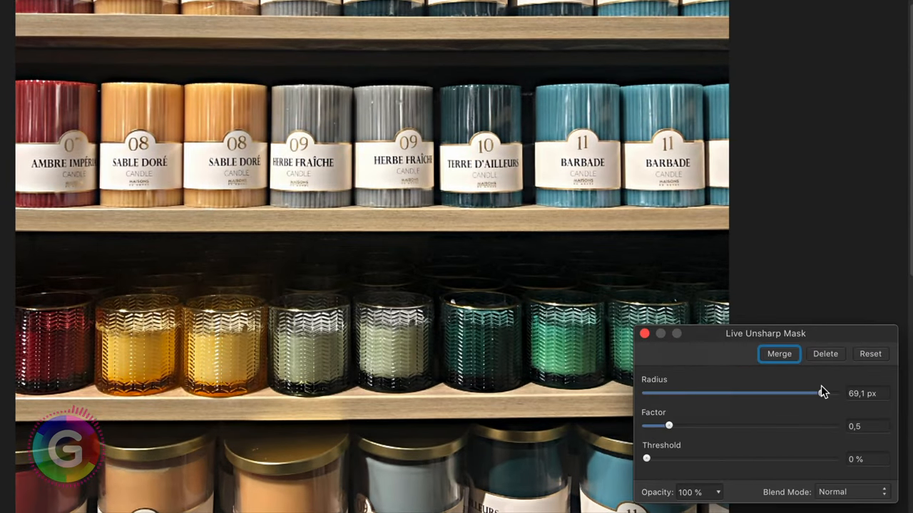
pyautogui.moveTo(811, 393); pyautogui.dragTo(772, 393)
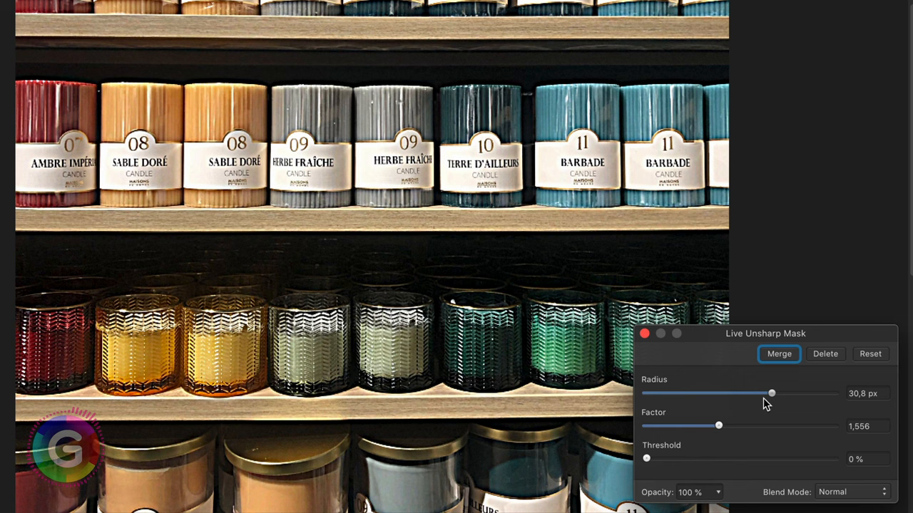
pyautogui.moveTo(771, 393); pyautogui.dragTo(755, 393)
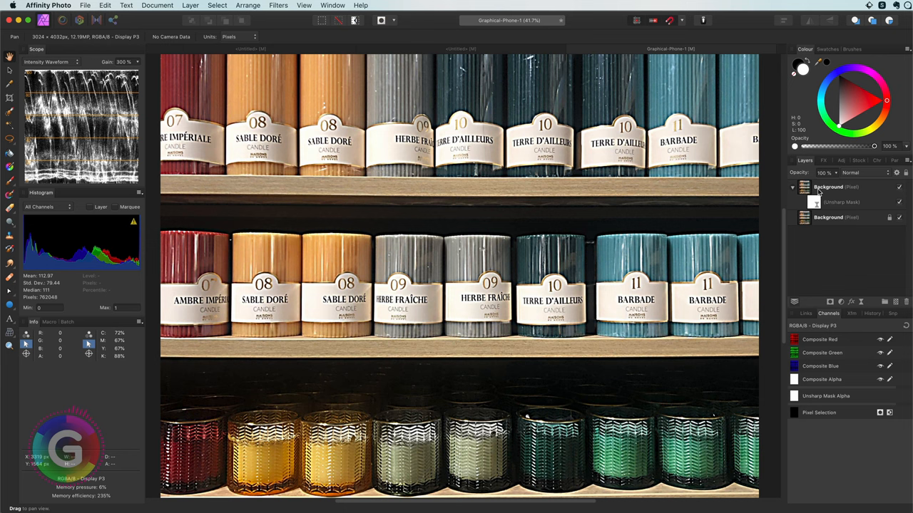
# Step: Set the sharpened duplicate layer to Darken blending and toggle its visibility to compare
pyautogui.click(828, 187)
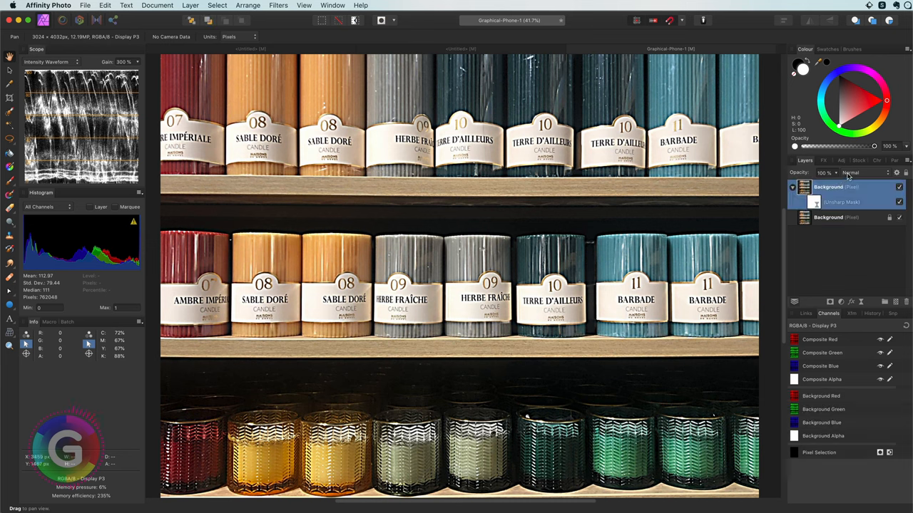
pyautogui.click(852, 173)
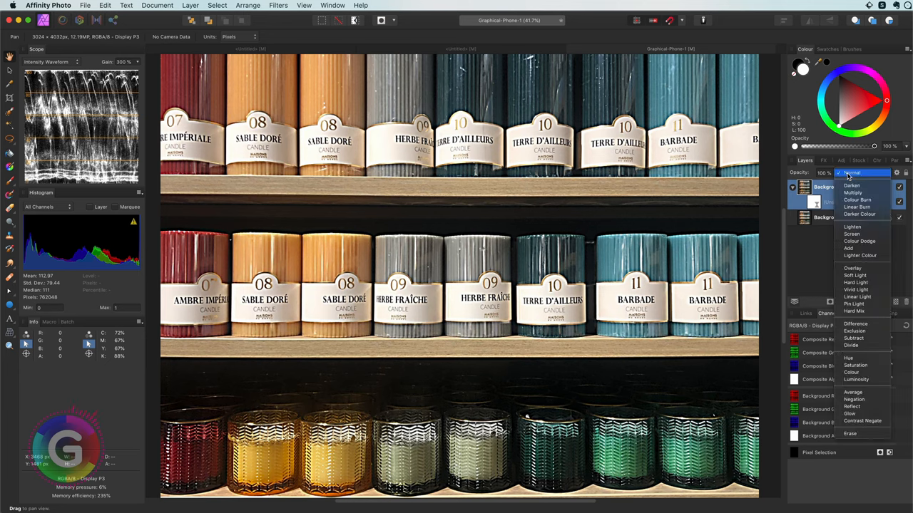
pyautogui.click(851, 185)
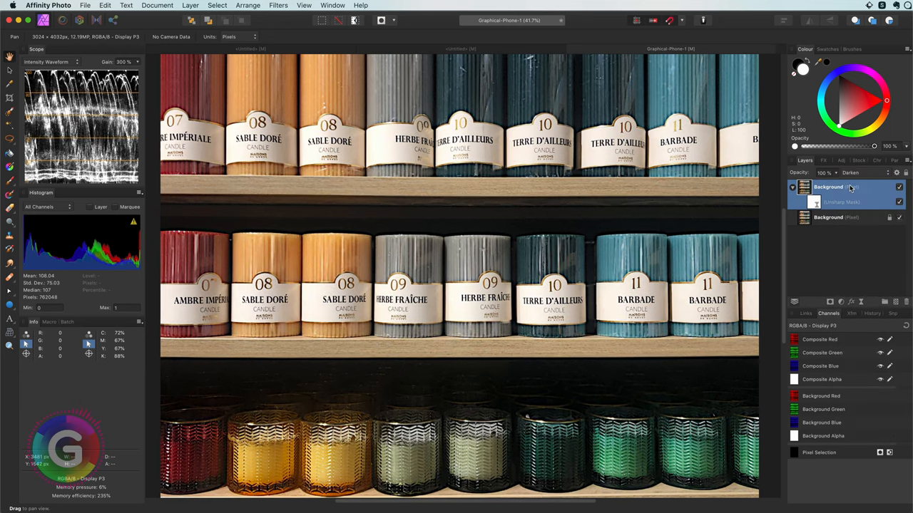
pyautogui.moveTo(856, 202)
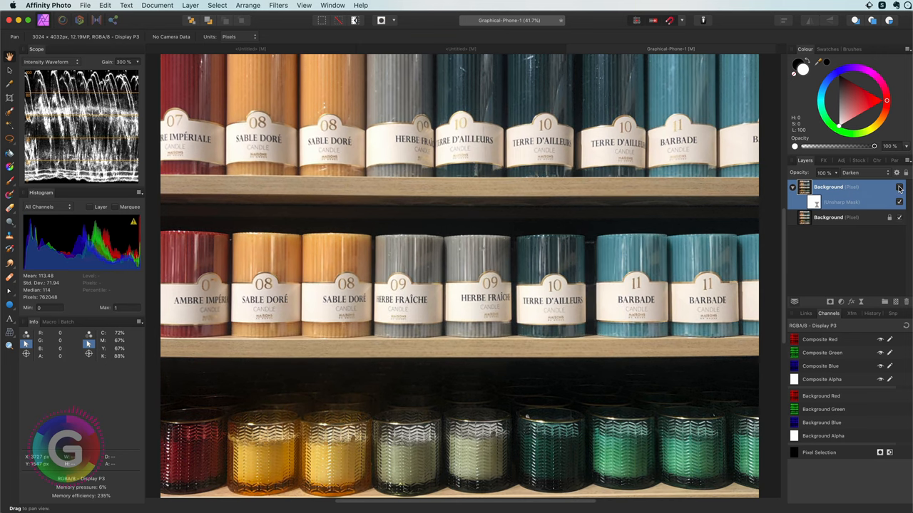
pyautogui.click(899, 187)
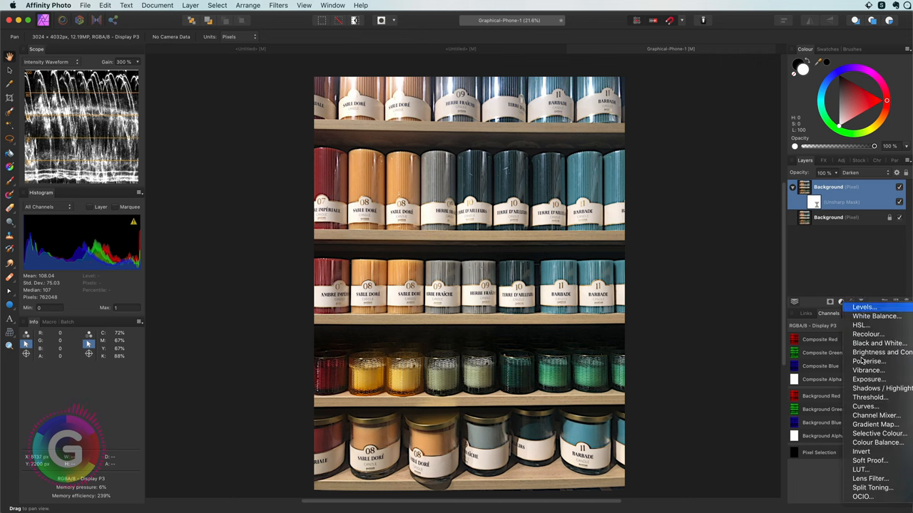
# Step: Add a Curves adjustment in Soft Light mode on top, then toggle it off and on
pyautogui.click(865, 406)
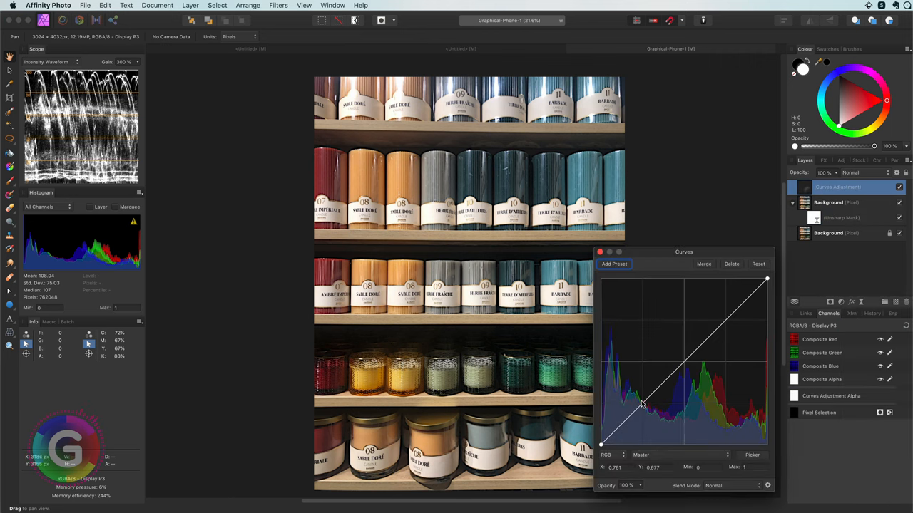
pyautogui.click(859, 172)
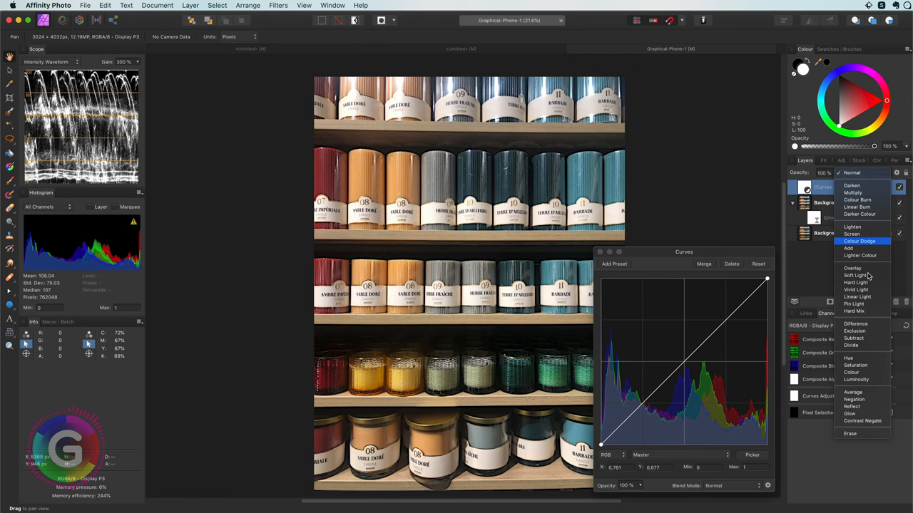
pyautogui.click(855, 275)
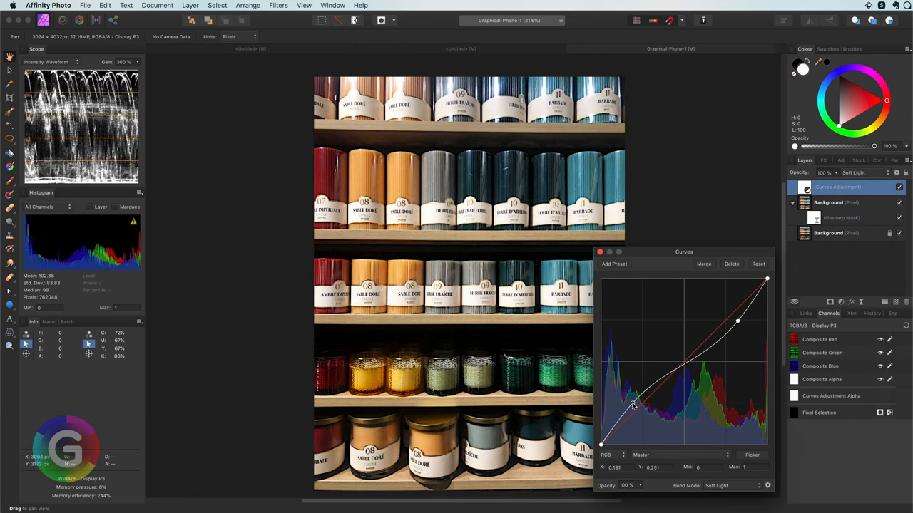
pyautogui.click(600, 252)
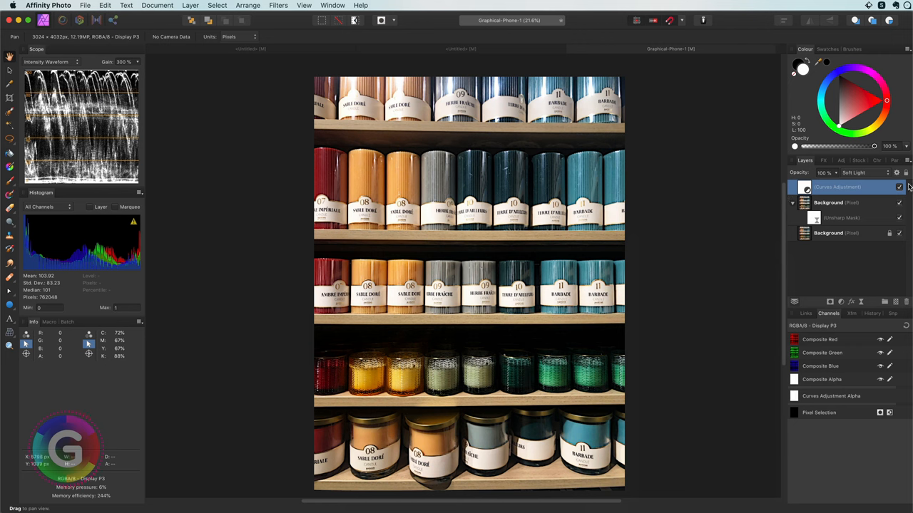
pyautogui.click(899, 187)
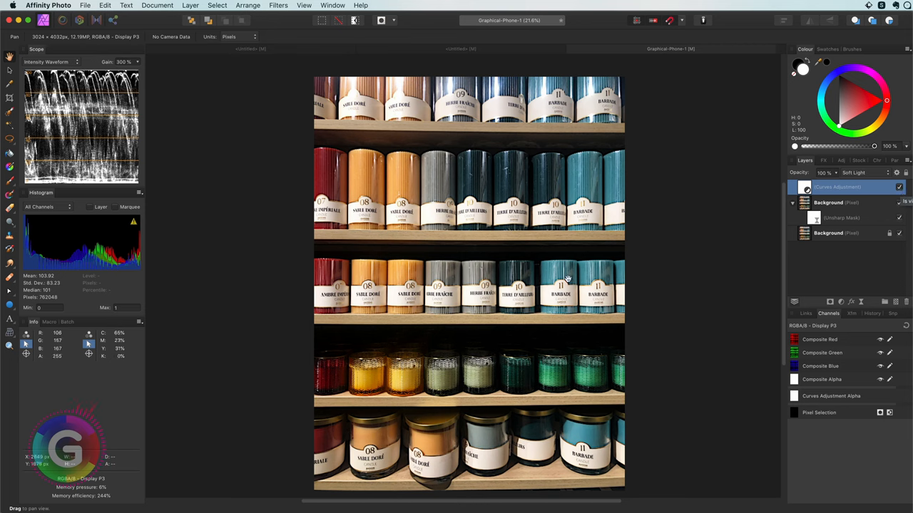
pyautogui.click(828, 203)
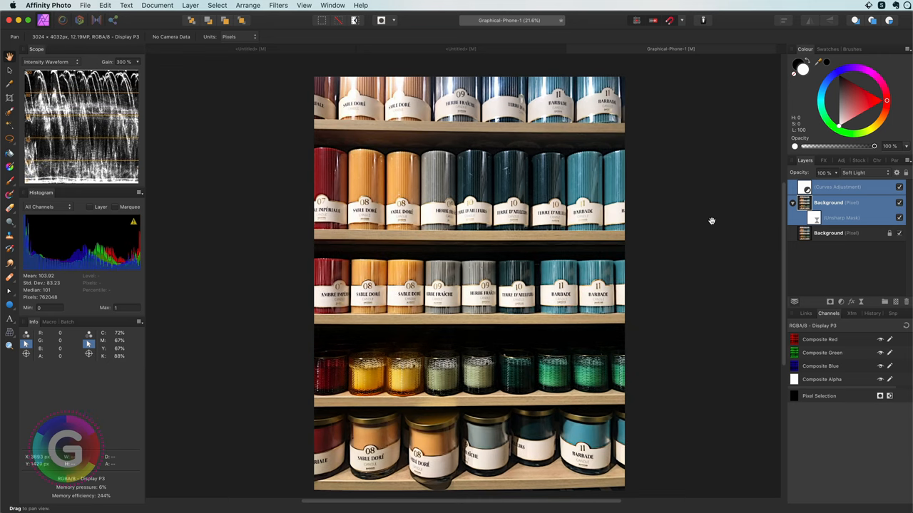
# Step: Switch to the Florence sunset photo, duplicate its Background layer, and place a left-edge vertical guide
pyautogui.click(695, 48)
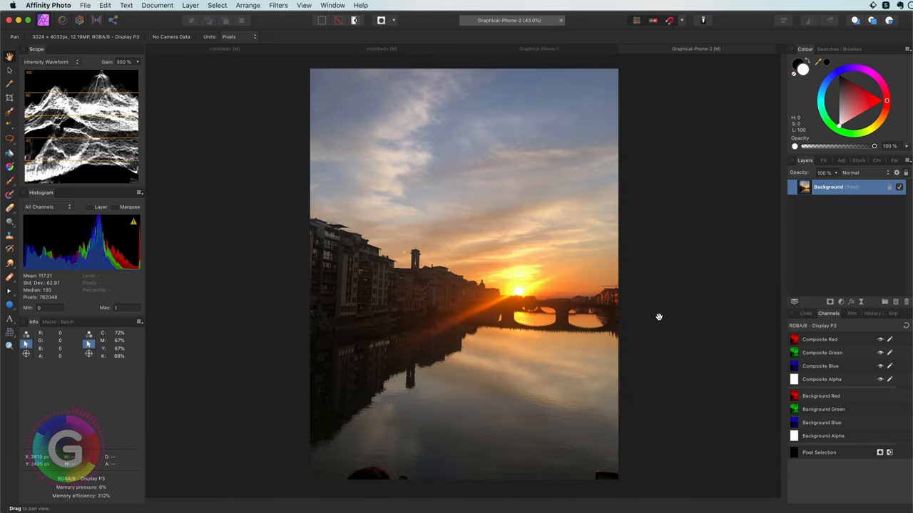
pyautogui.moveTo(438, 308)
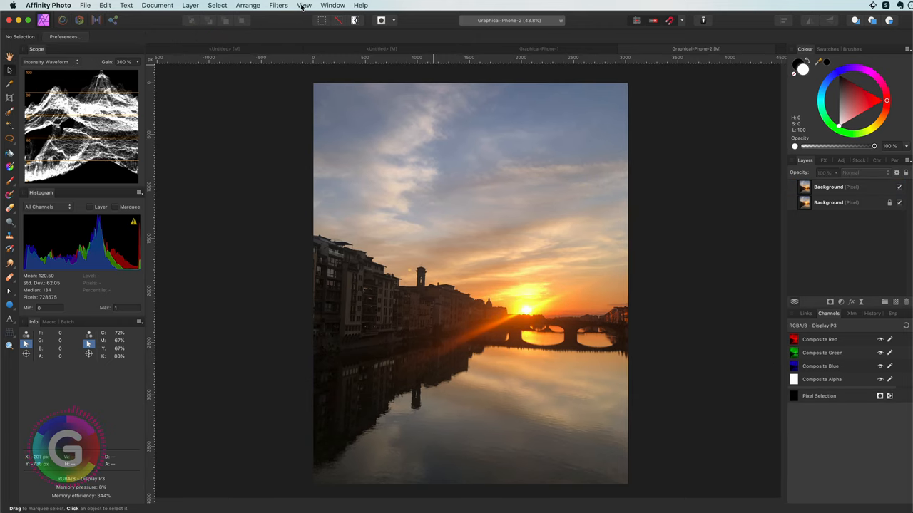
pyautogui.click(304, 5)
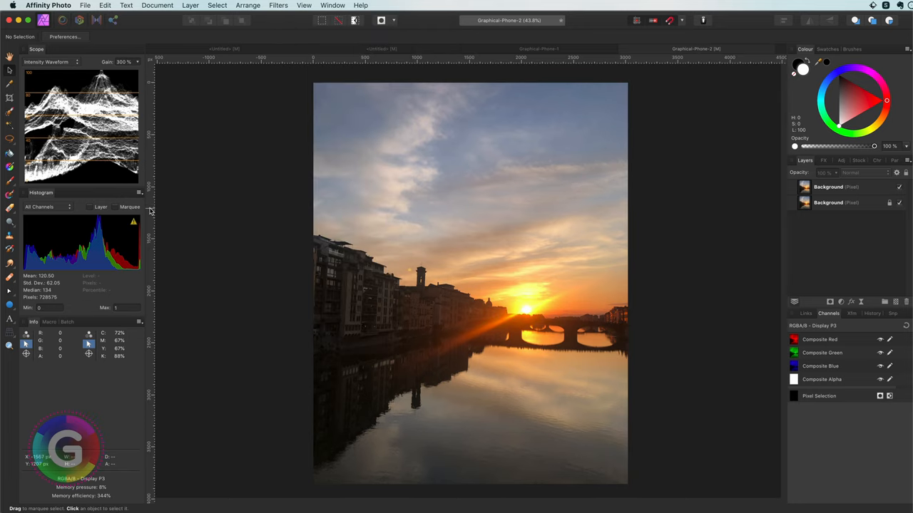
pyautogui.moveTo(150, 214); pyautogui.dragTo(335, 221)
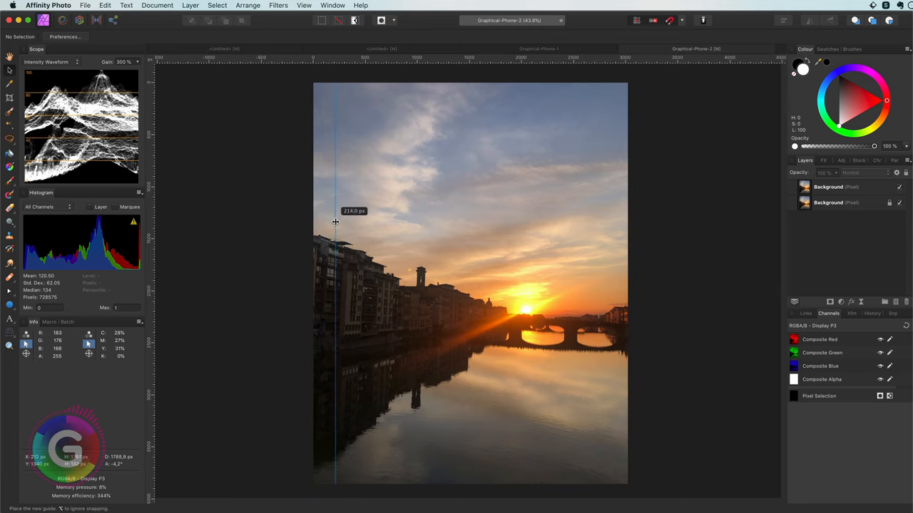
pyautogui.moveTo(327, 222); pyautogui.dragTo(337, 221)
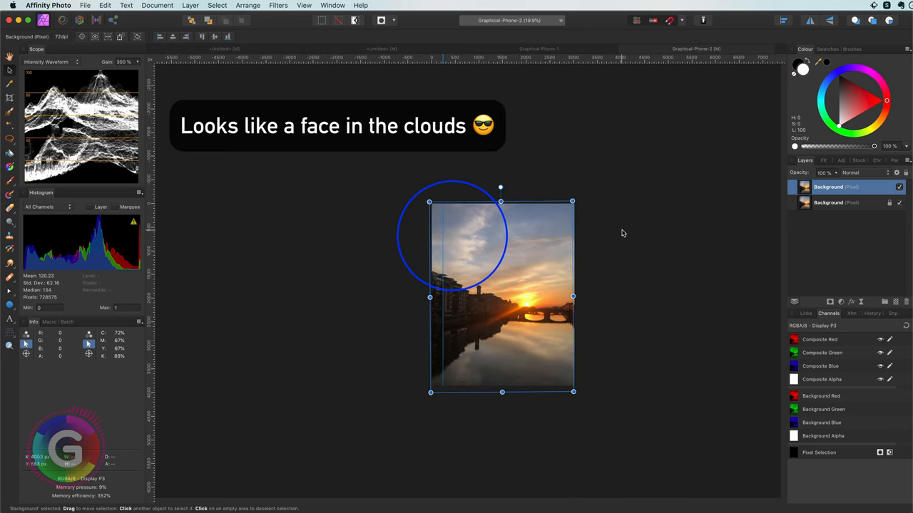
# Step: Add a live Perspective filter to the duplicate and crop a little off the edges
pyautogui.click(861, 302)
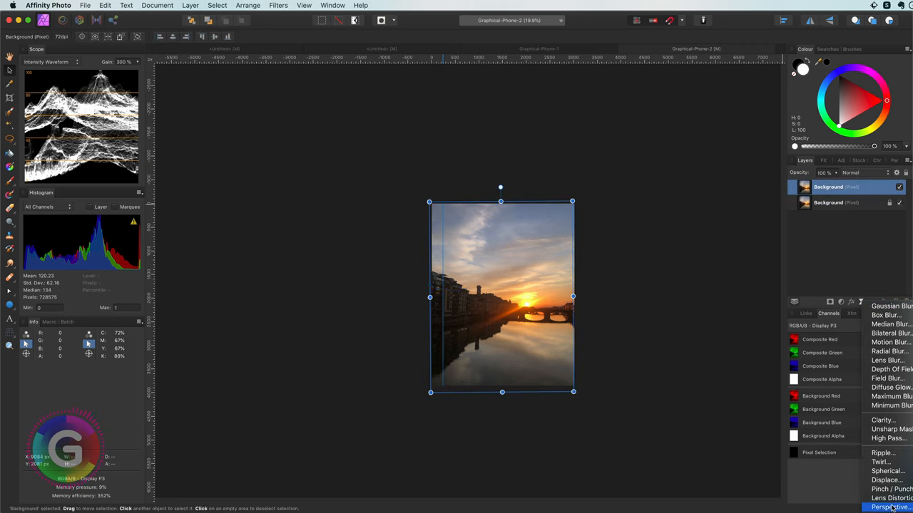
pyautogui.click(889, 506)
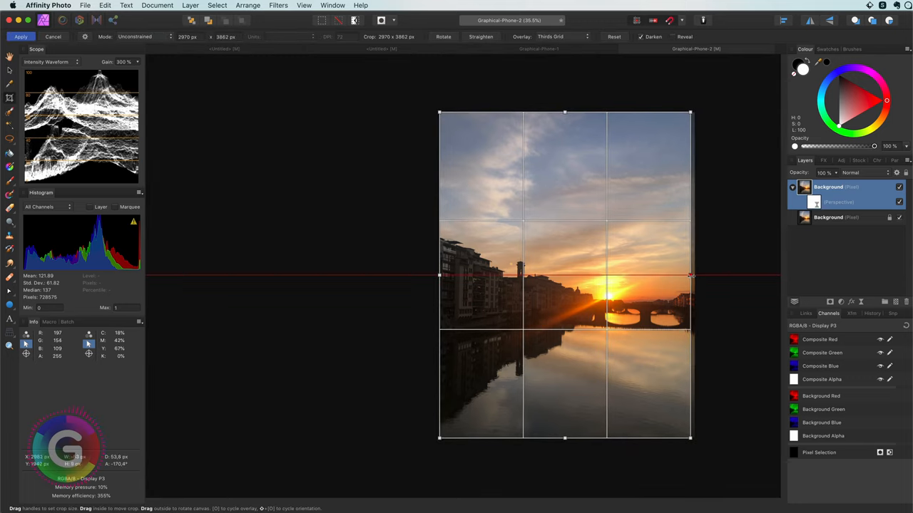
pyautogui.moveTo(690, 275); pyautogui.dragTo(692, 275)
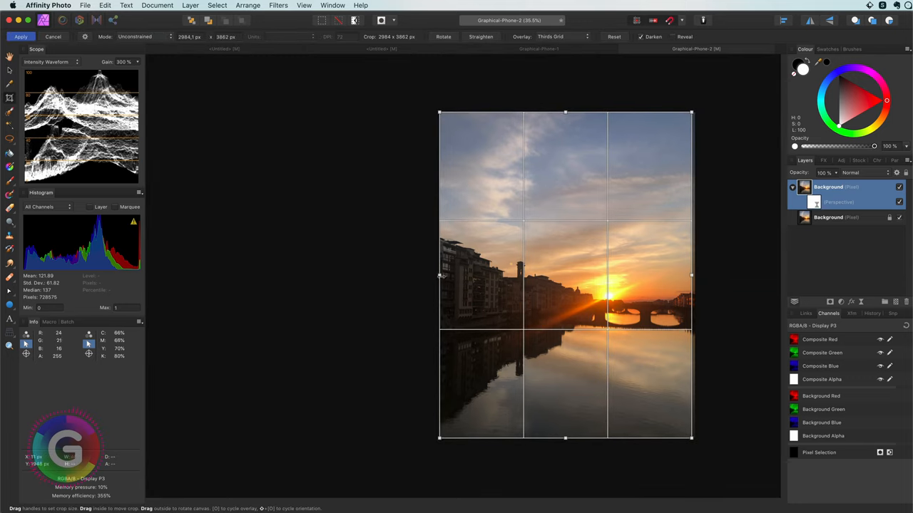
pyautogui.click(20, 37)
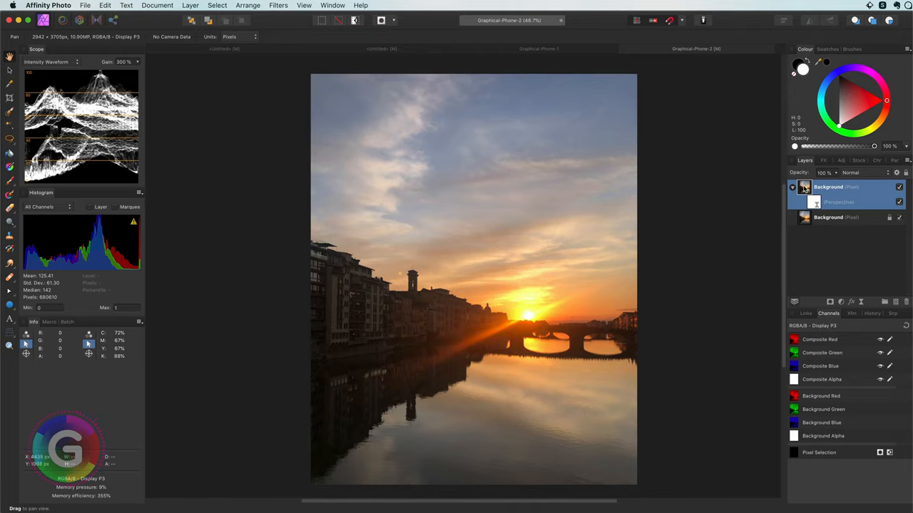
# Step: Use Merge Visible from the Background layer's menu to create merged pixel layers
pyautogui.rightClick(828, 187)
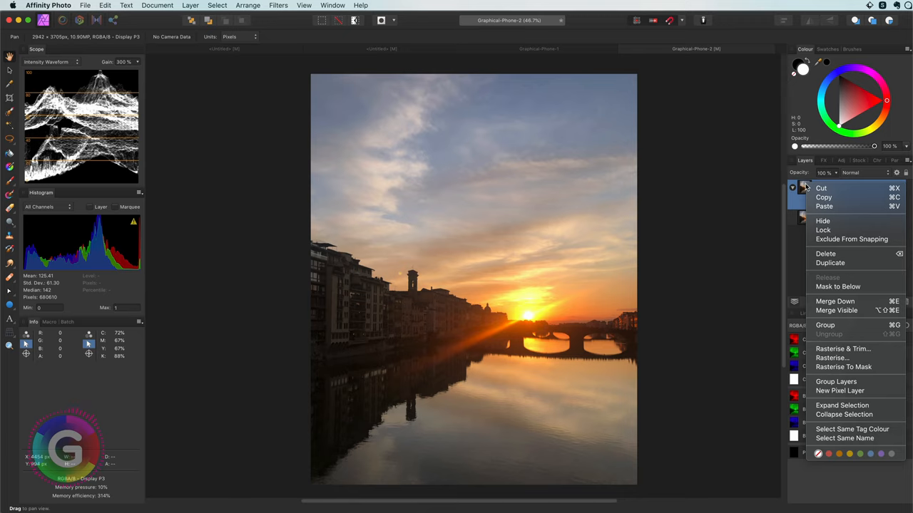
pyautogui.moveTo(828, 310)
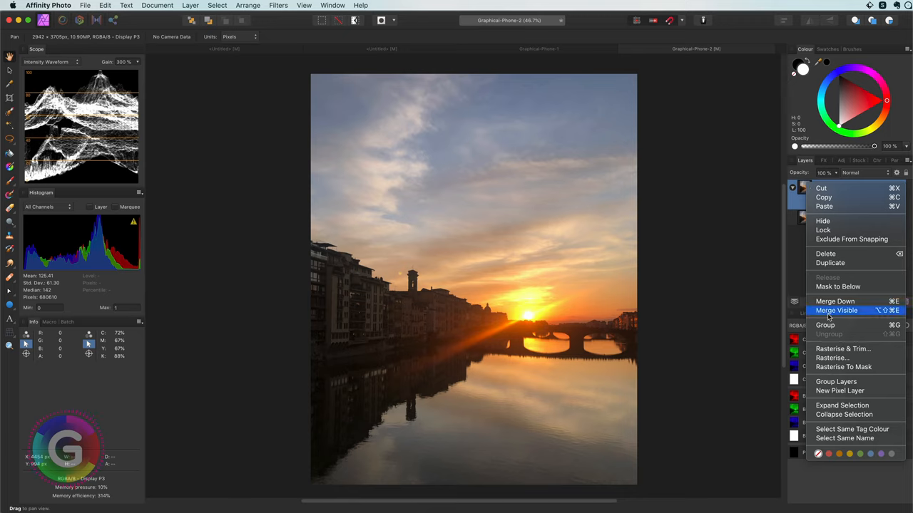
pyautogui.click(836, 310)
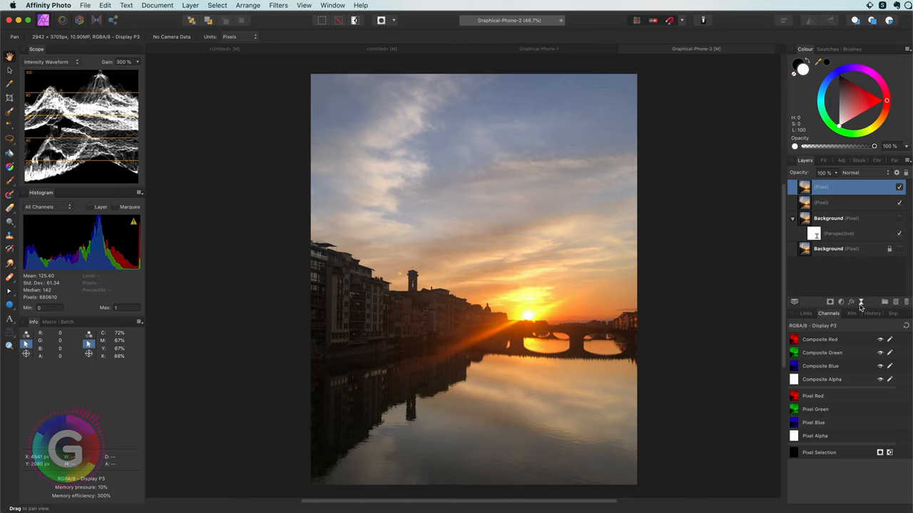
pyautogui.moveTo(718, 341)
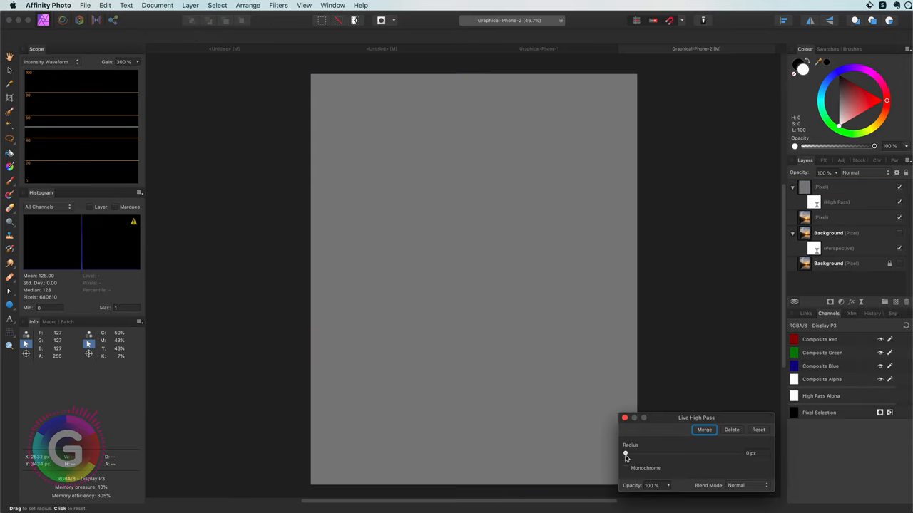
# Step: Raise the High Pass radius on the top copy and set it to Subtract blending
pyautogui.moveTo(625, 454); pyautogui.dragTo(738, 454)
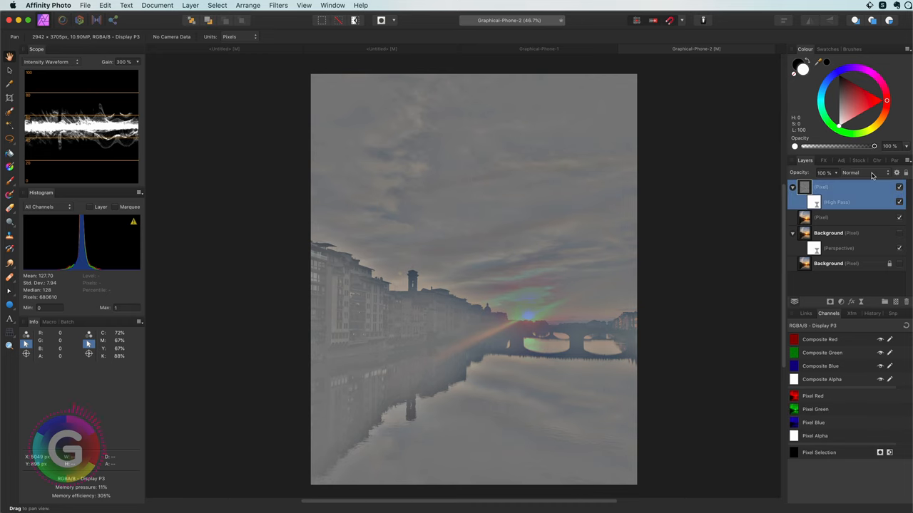
pyautogui.click(850, 173)
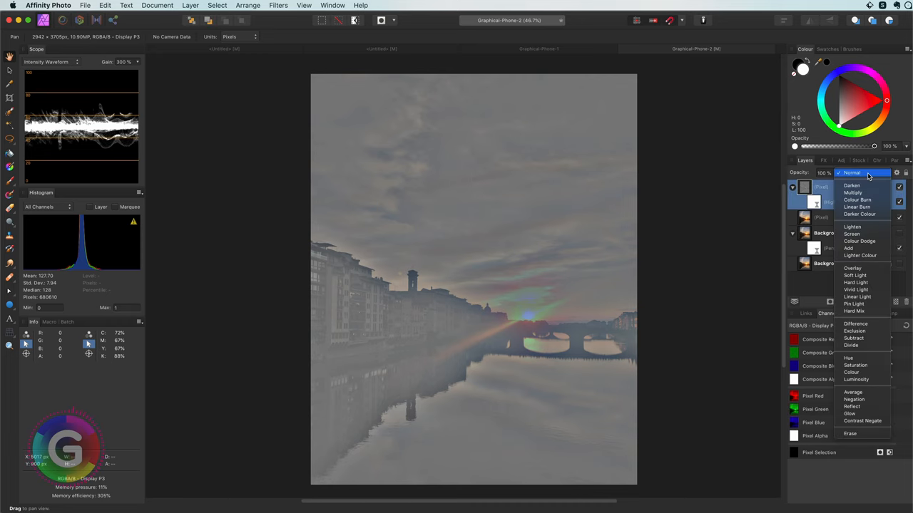
pyautogui.click(855, 331)
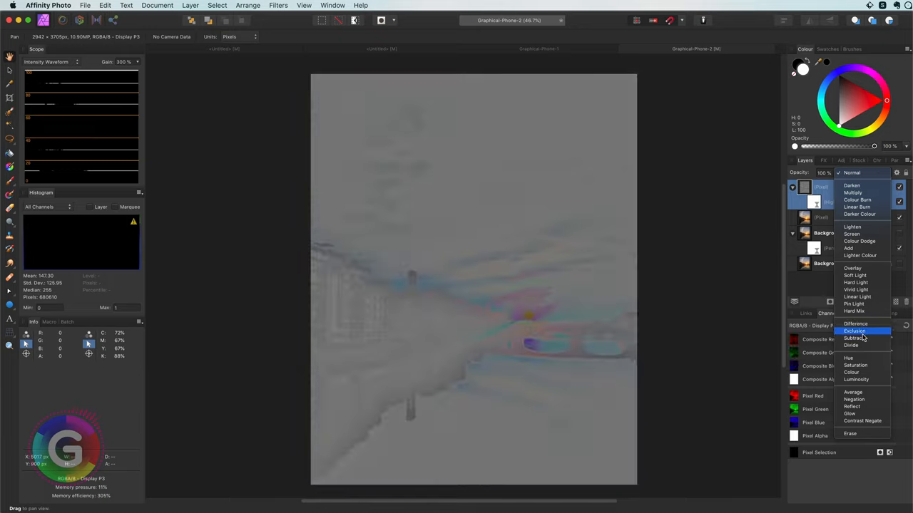
pyautogui.click(855, 338)
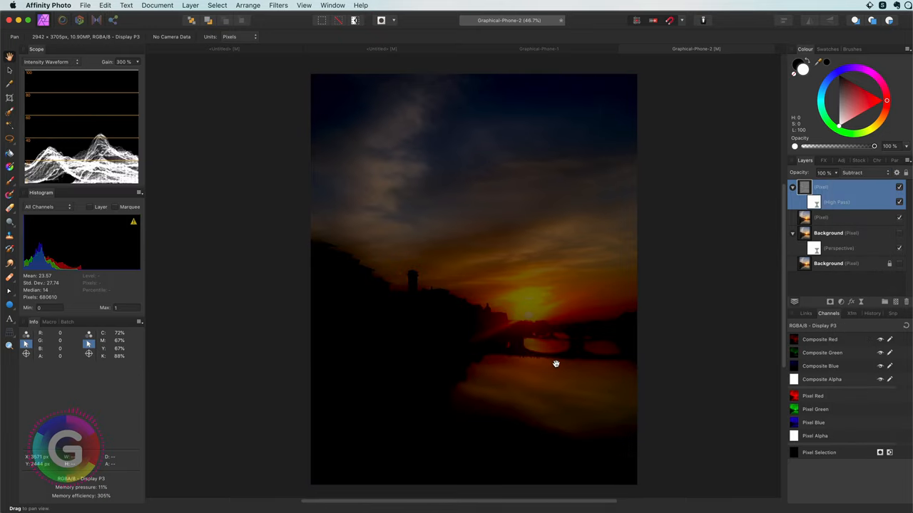
pyautogui.moveTo(574, 301)
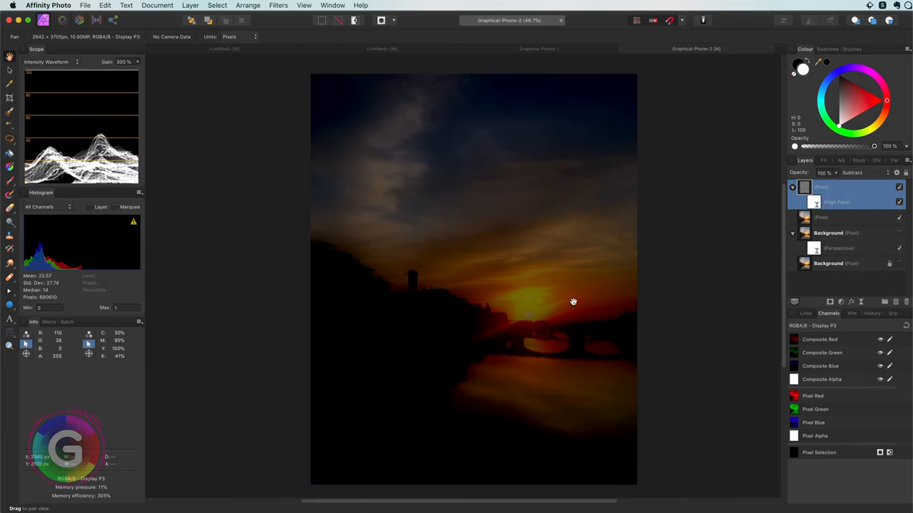
pyautogui.moveTo(646, 412)
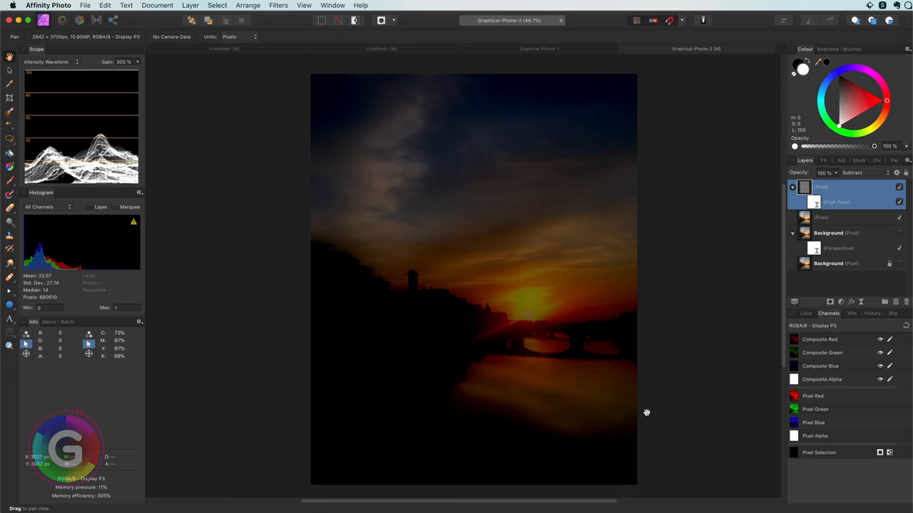
pyautogui.moveTo(646, 412)
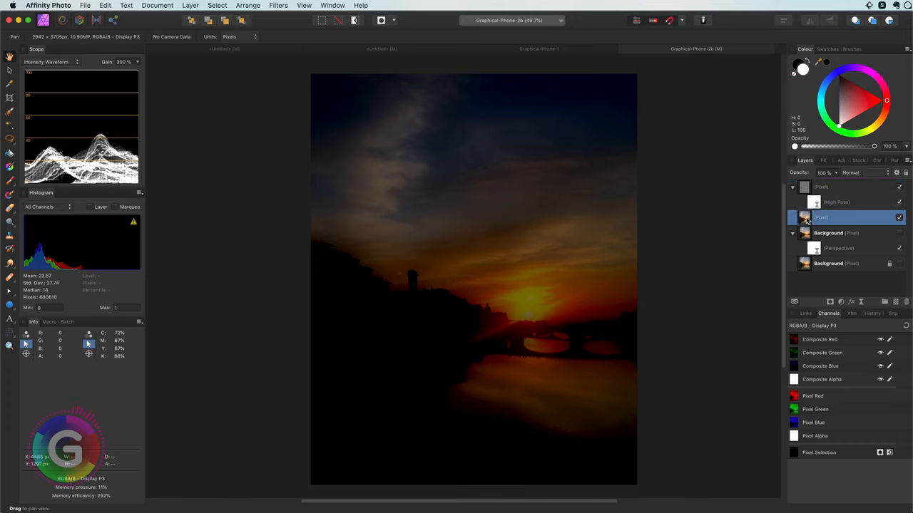
# Step: Group the high-pass layer with the pixel copy and set the group to Pin Light
pyautogui.rightClick(841, 217)
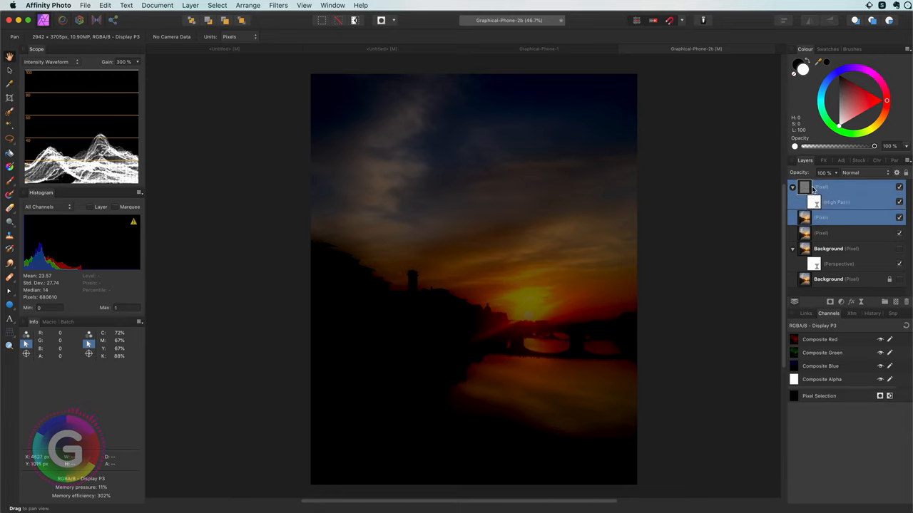
pyautogui.rightClick(842, 188)
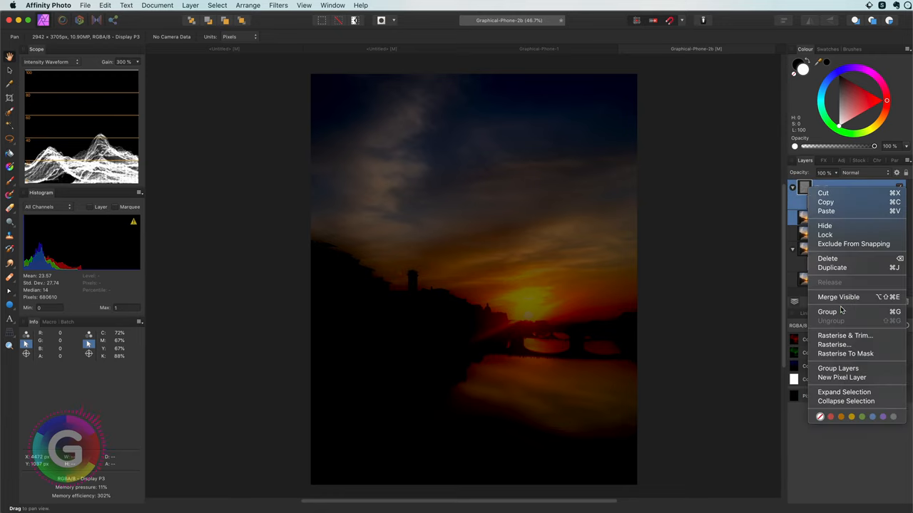
pyautogui.click(827, 312)
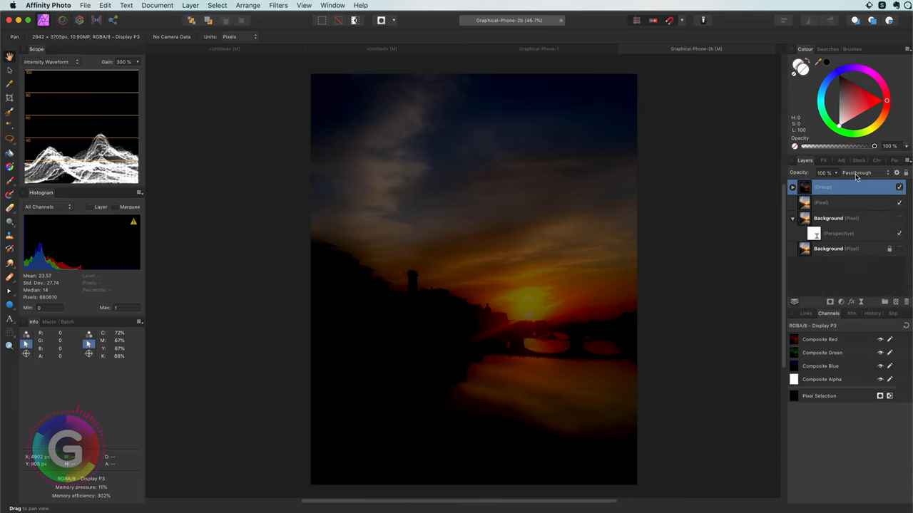
pyautogui.click(859, 173)
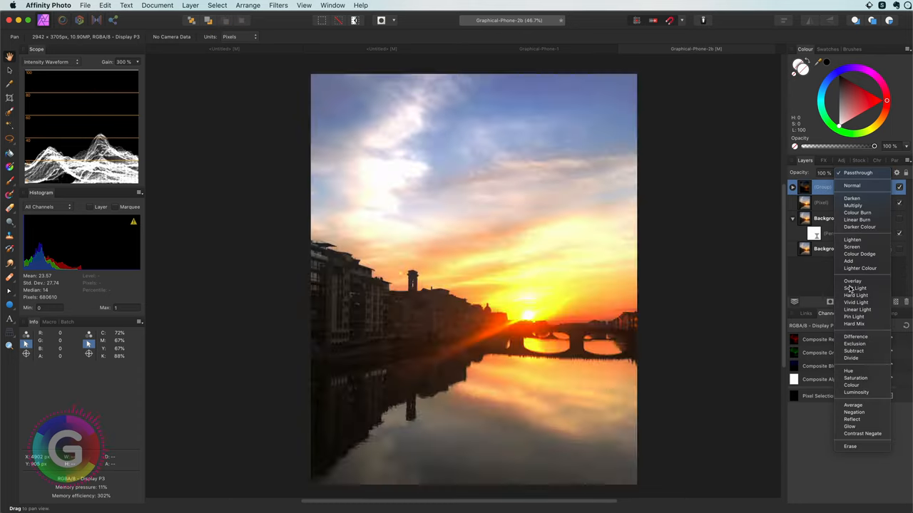
pyautogui.click(856, 316)
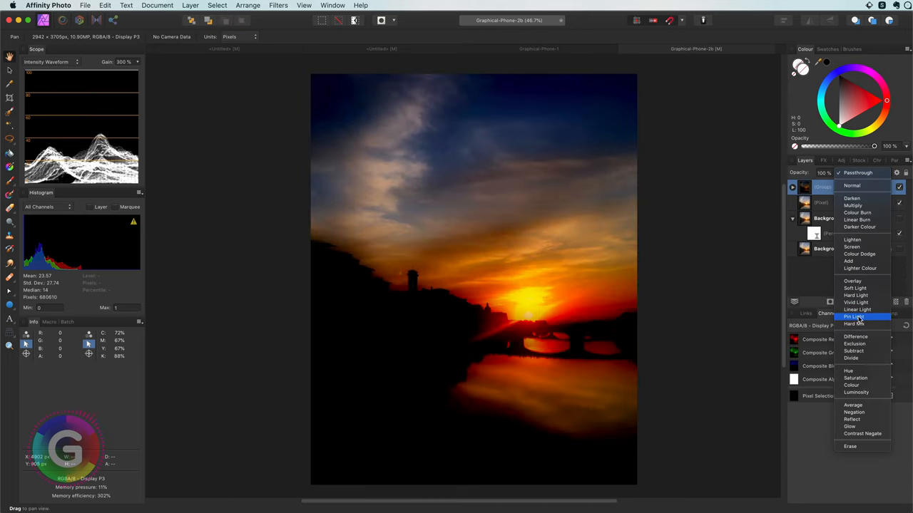
pyautogui.click(854, 317)
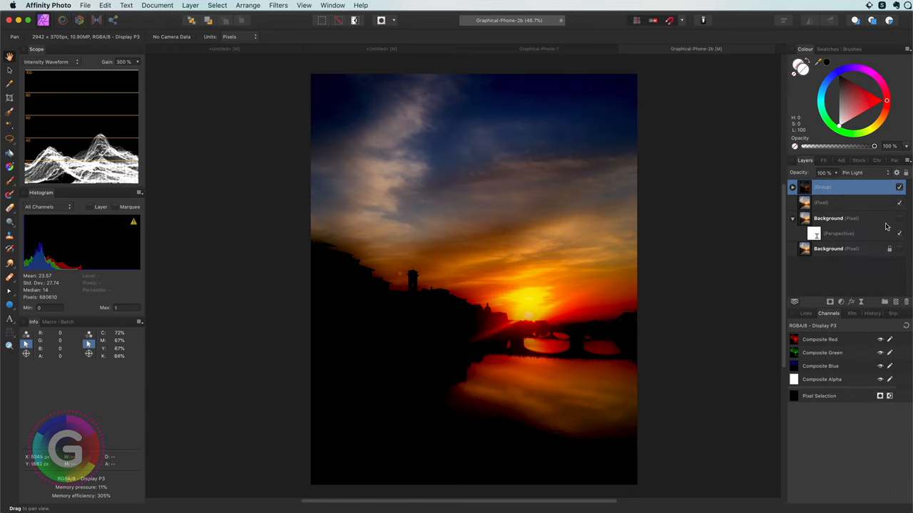
# Step: Fade the Pin Light group over bright underlying areas using blend ranges, then select the pixel copy
pyautogui.click(899, 187)
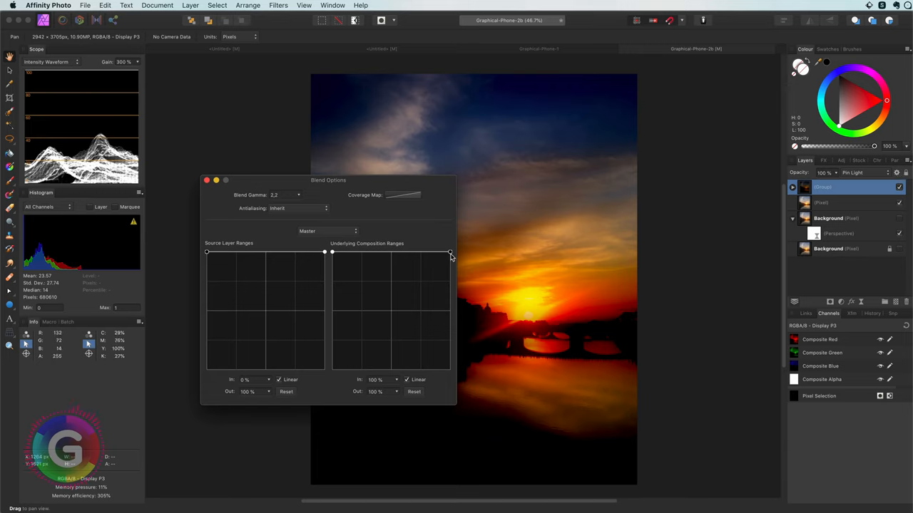
pyautogui.moveTo(450, 252); pyautogui.dragTo(449, 369)
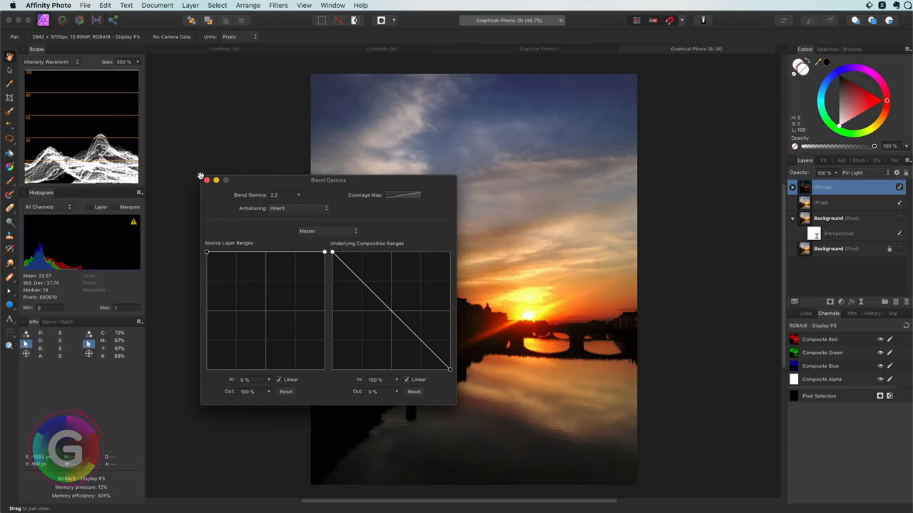
pyautogui.click(206, 180)
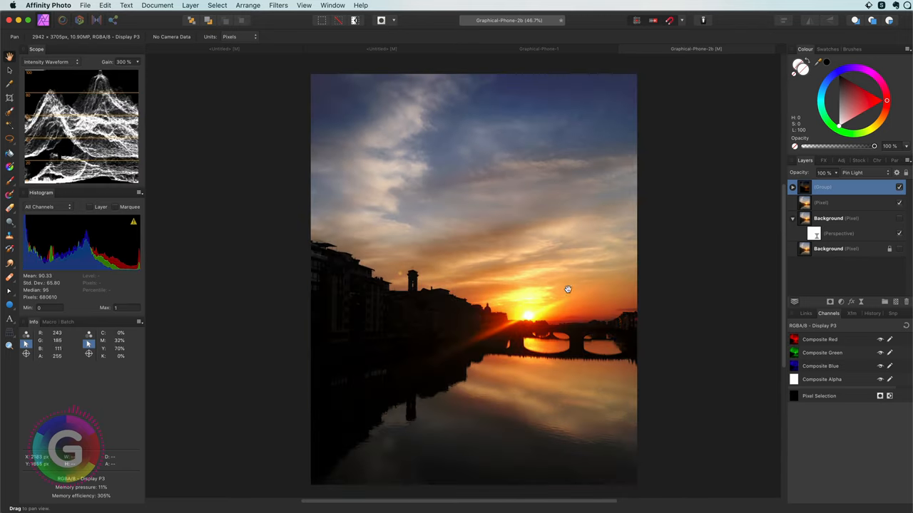
pyautogui.moveTo(624, 306)
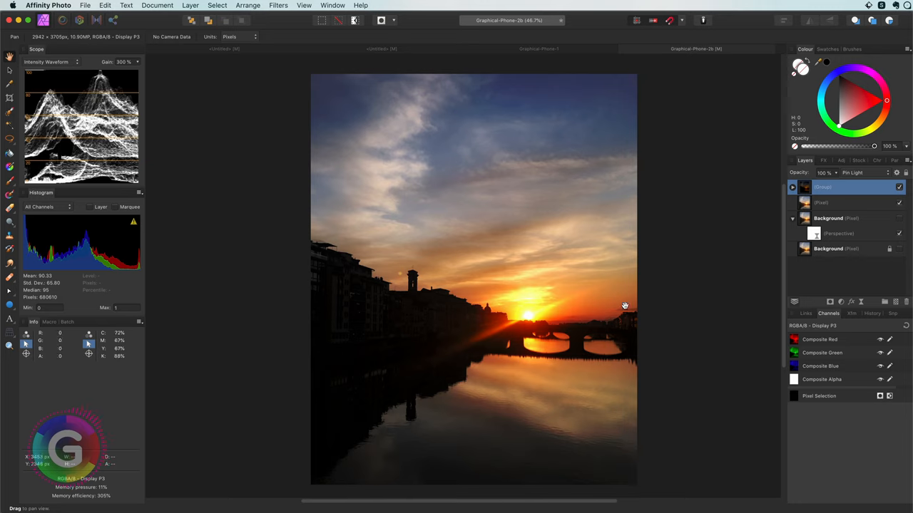
pyautogui.moveTo(803, 210)
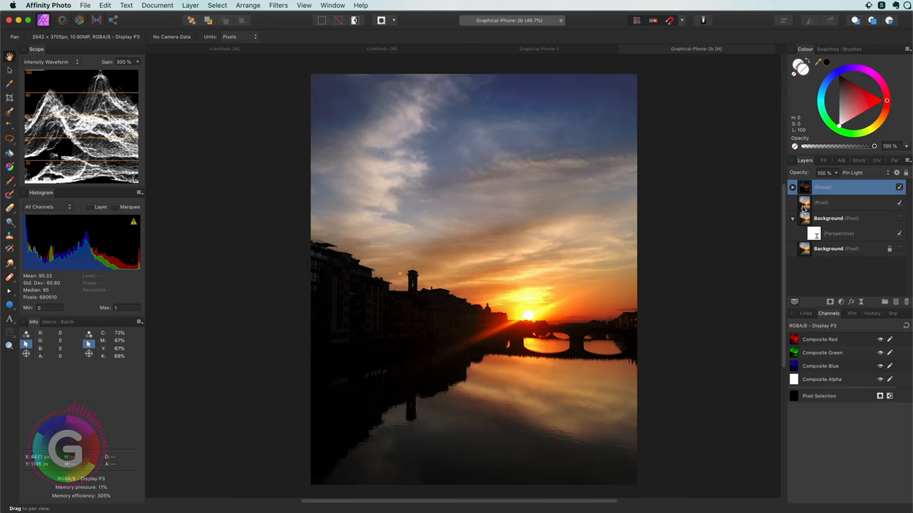
pyautogui.click(842, 202)
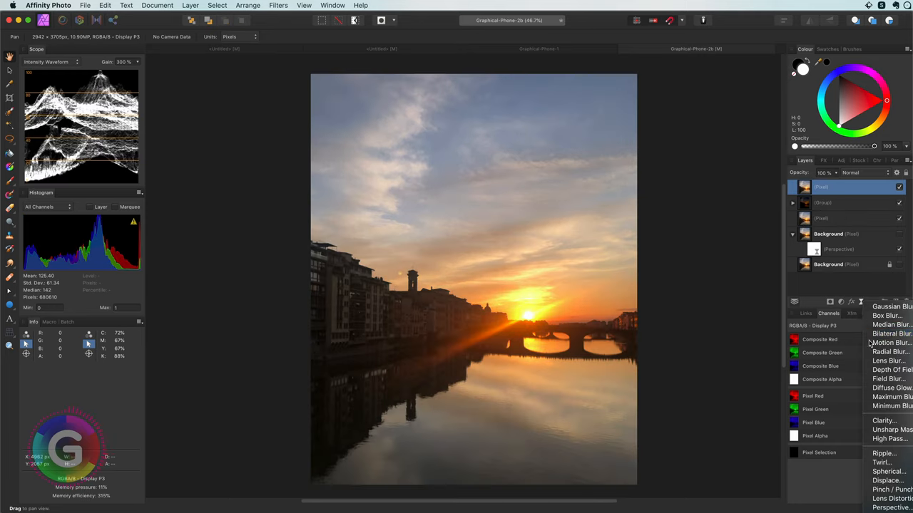
# Step: Add a live High Pass filter to the top copy and try Hard Light and other blends
pyautogui.click(889, 439)
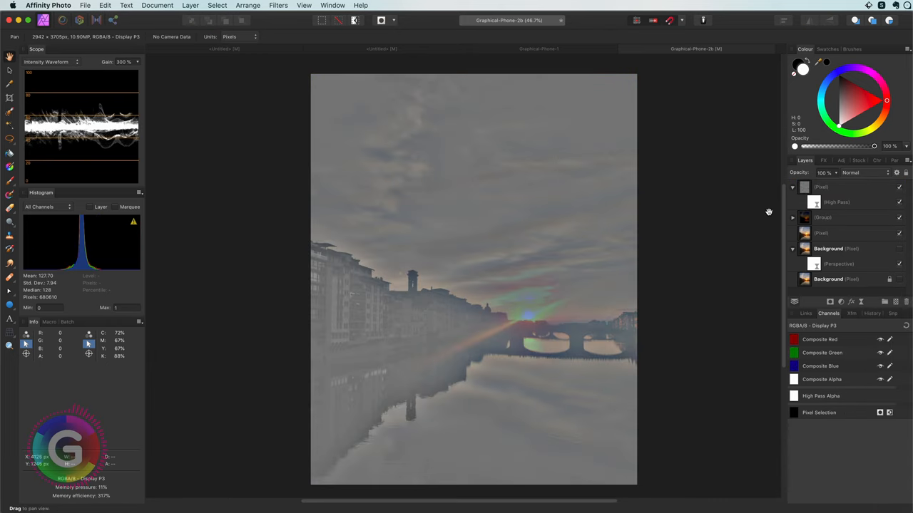
pyautogui.click(838, 202)
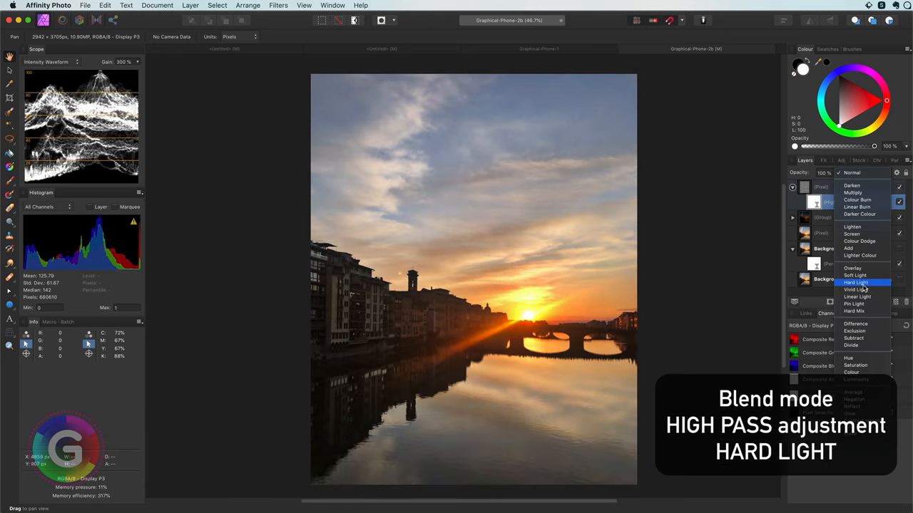
pyautogui.click(855, 282)
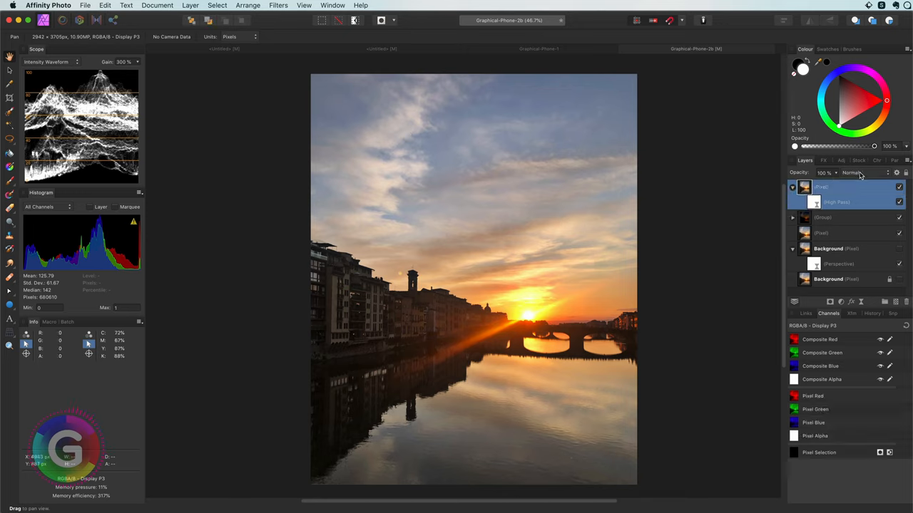
pyautogui.click(860, 172)
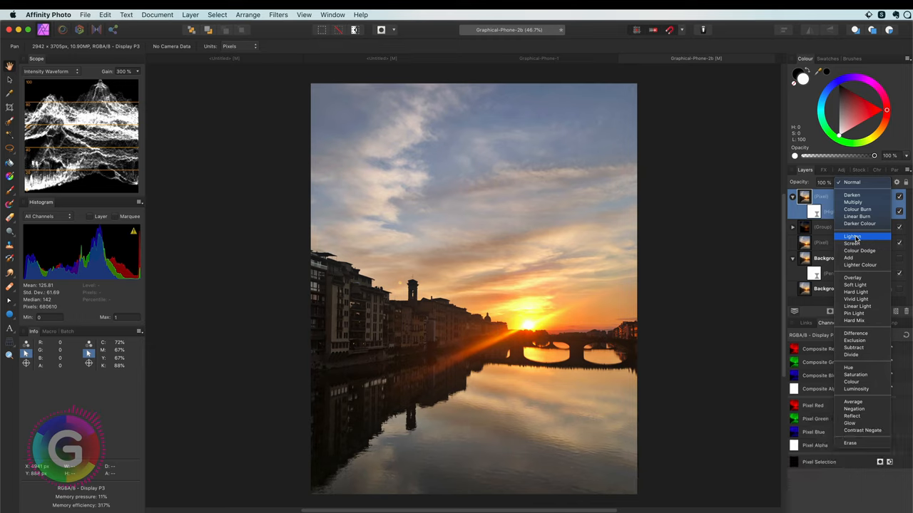
pyautogui.click(852, 236)
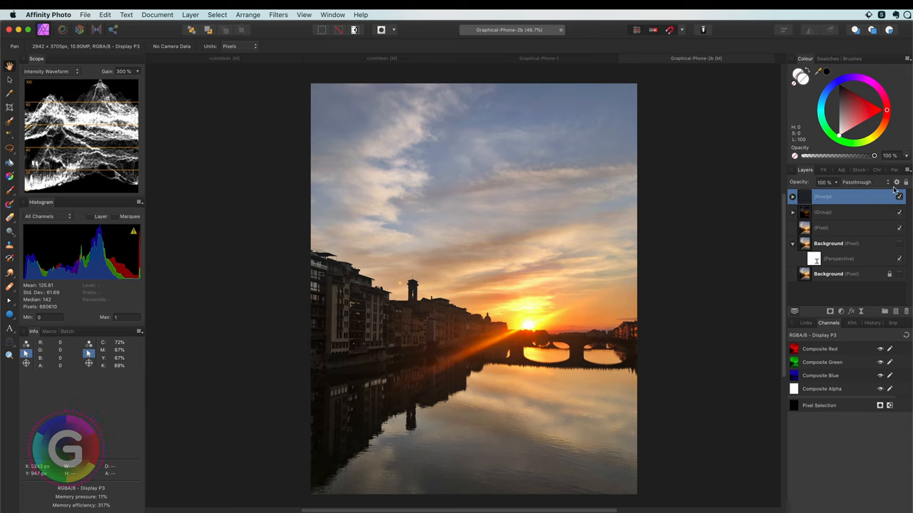
# Step: In the top group's Blend Options, drag the underlying range end node down to 0%
pyautogui.click(895, 182)
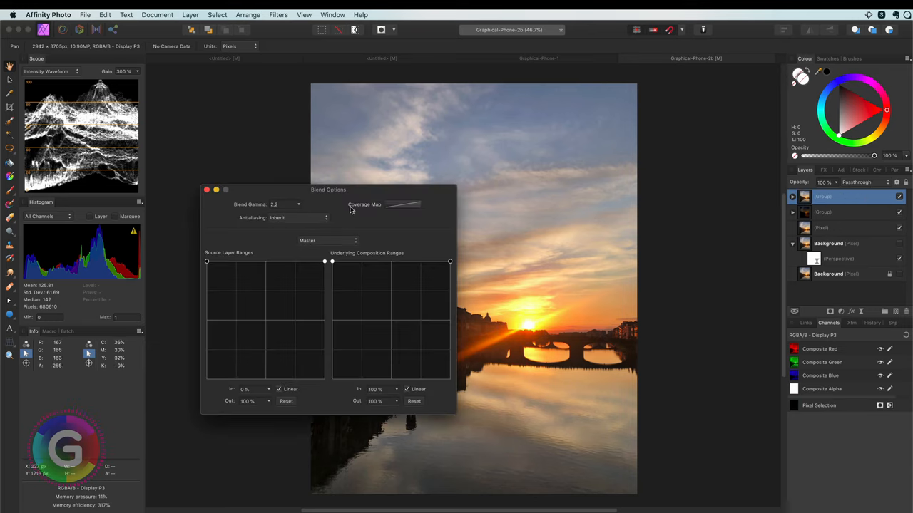
pyautogui.moveTo(328, 189); pyautogui.dragTo(151, 234)
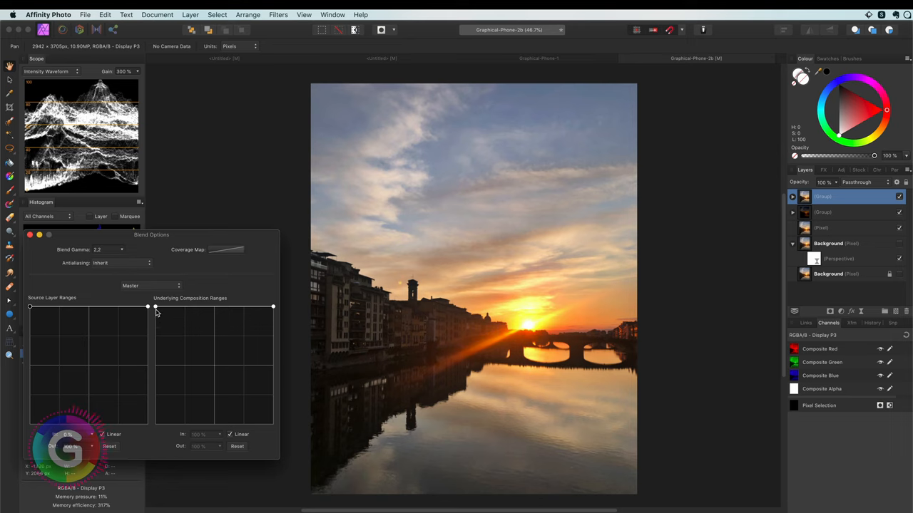
pyautogui.moveTo(155, 307); pyautogui.dragTo(153, 356)
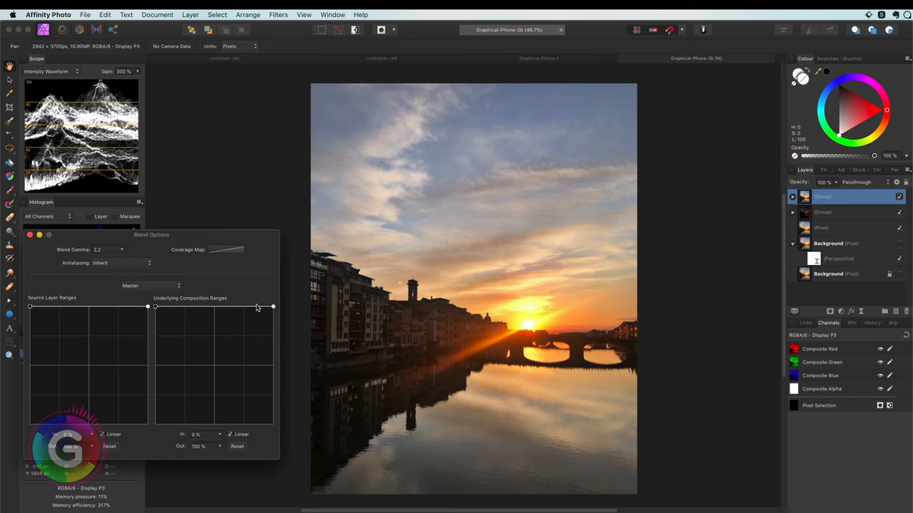
pyautogui.moveTo(271, 306); pyautogui.dragTo(263, 424)
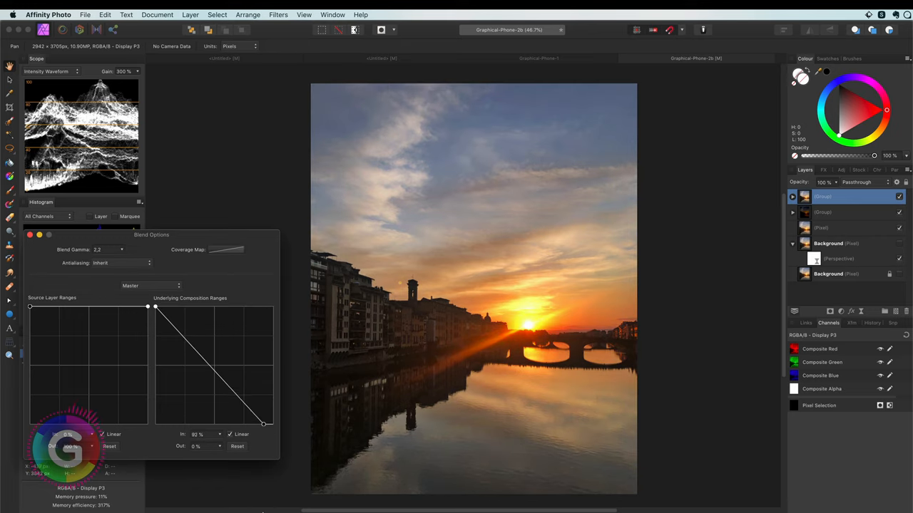
pyautogui.moveTo(263, 424); pyautogui.dragTo(271, 424)
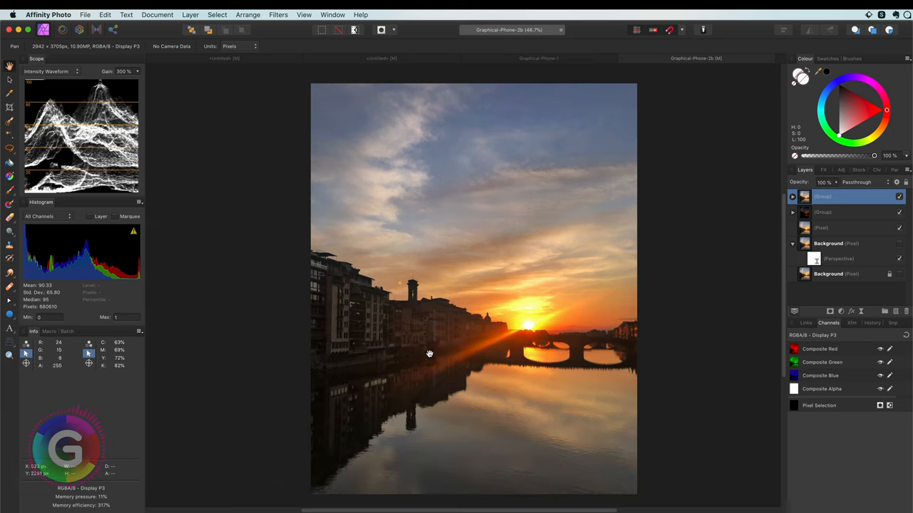
# Step: Merge a Live Unsharp Mask, then add Curves in Colour Burn at 59% opacity
pyautogui.click(898, 197)
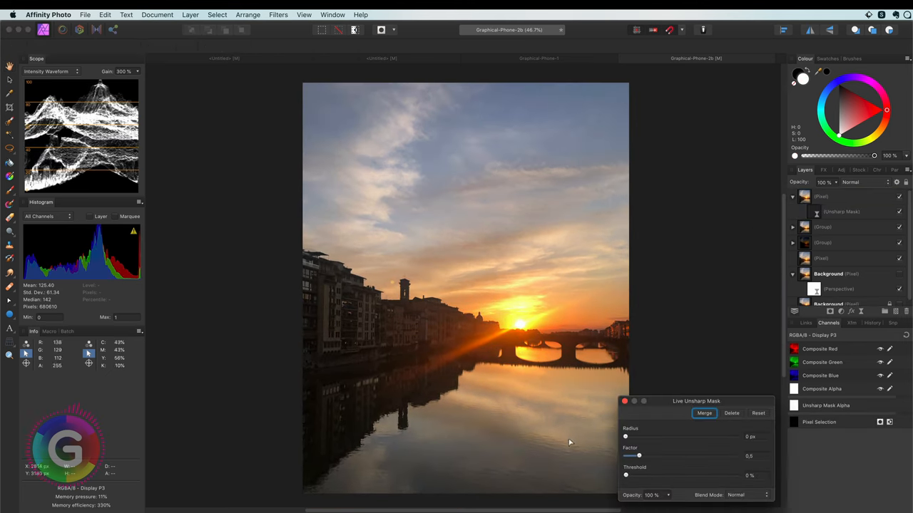
pyautogui.click(704, 413)
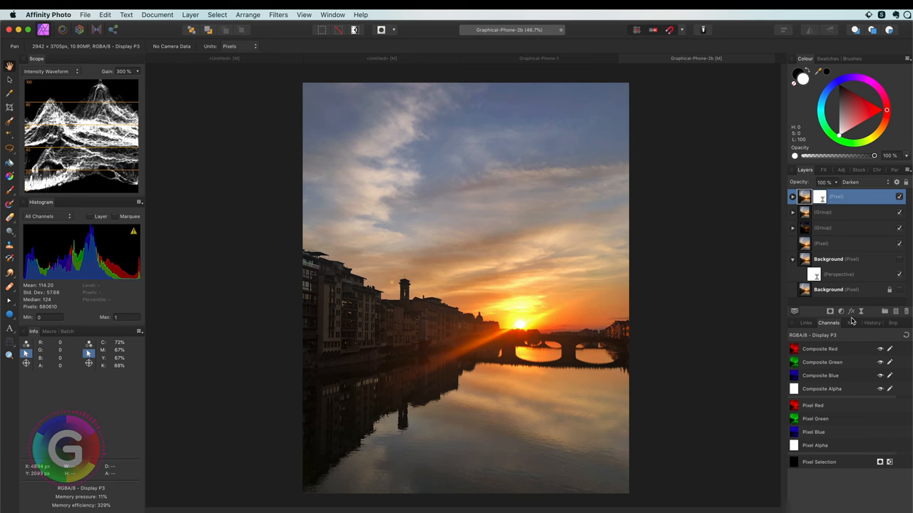
pyautogui.click(840, 170)
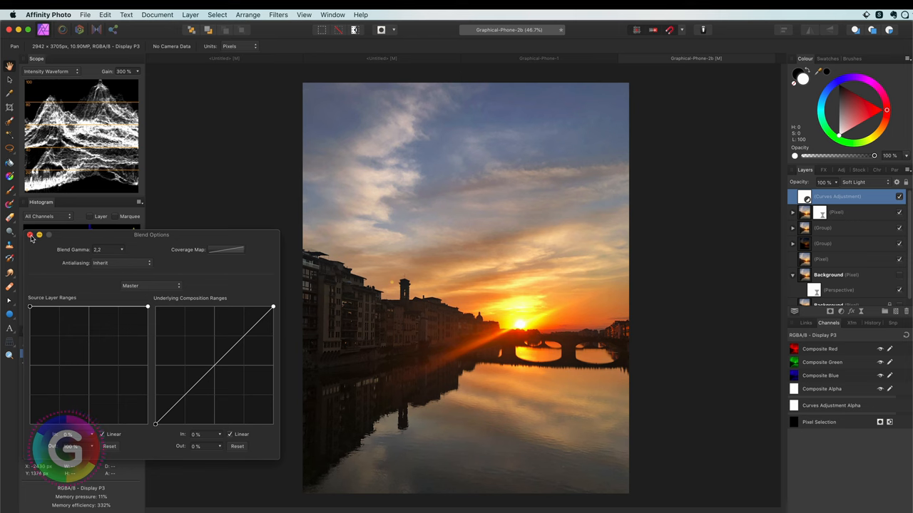
pyautogui.click(842, 182)
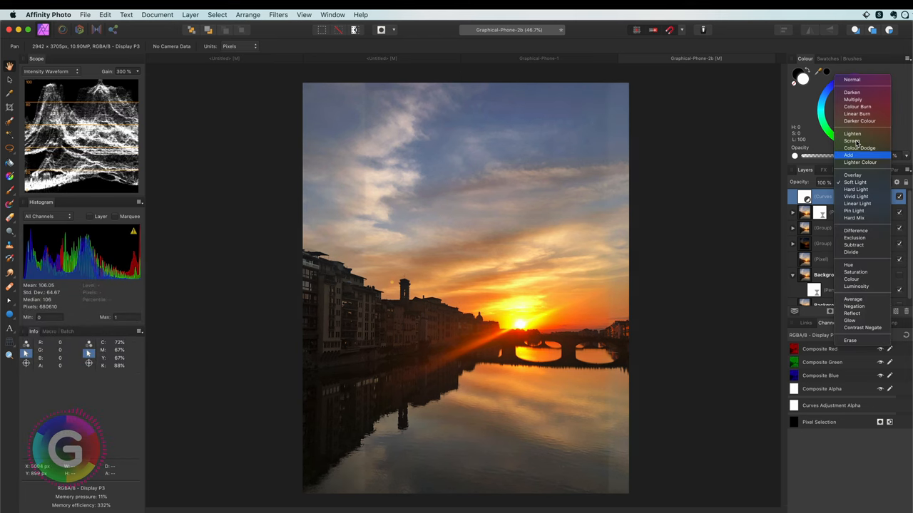
pyautogui.click(857, 106)
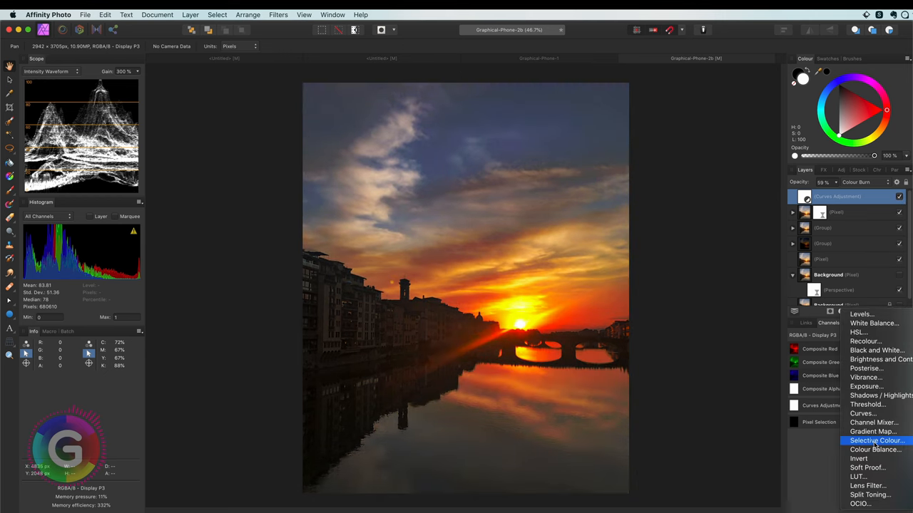
# Step: Add Selective Colour with tweaked Whites and Neutrals, Normal blend at 30% opacity
pyautogui.click(877, 440)
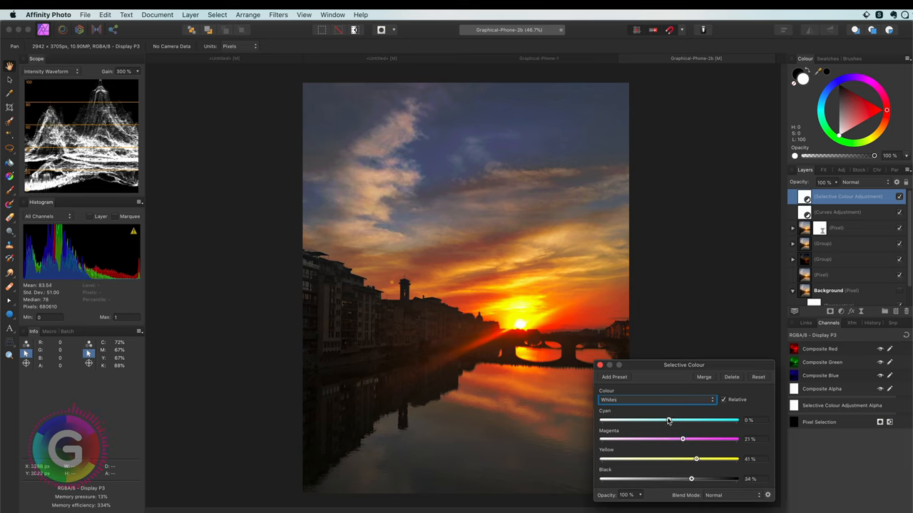
pyautogui.click(655, 399)
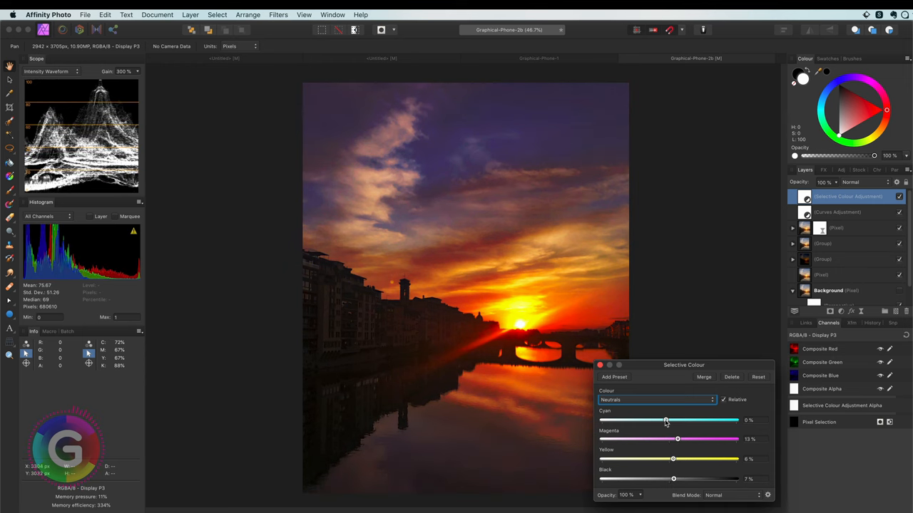
pyautogui.click(863, 182)
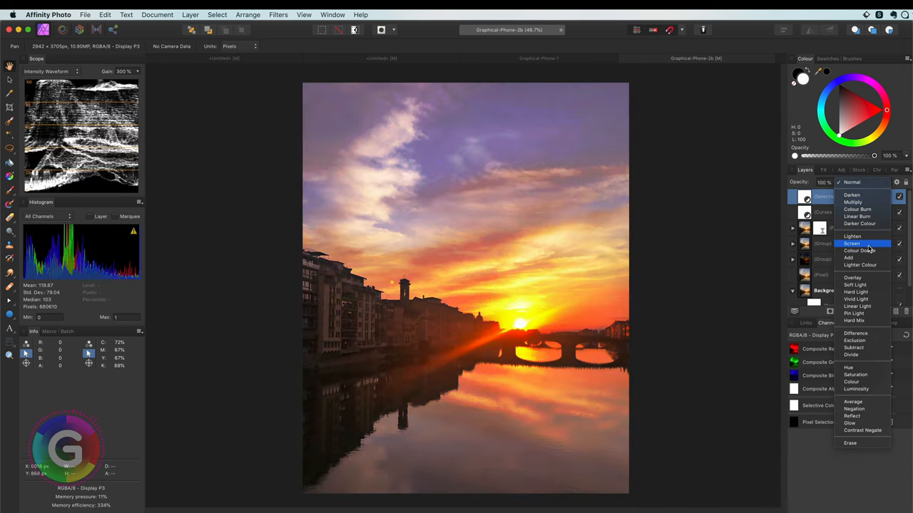
pyautogui.click(855, 284)
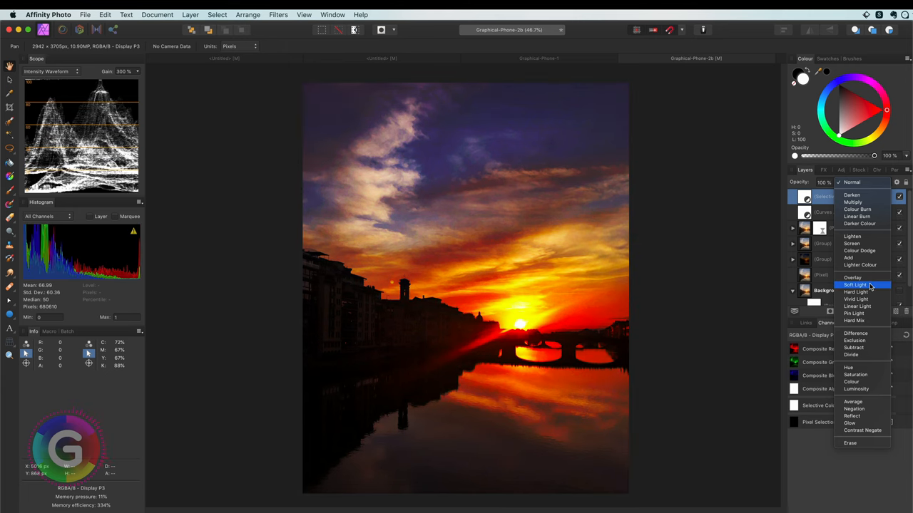
pyautogui.click(851, 182)
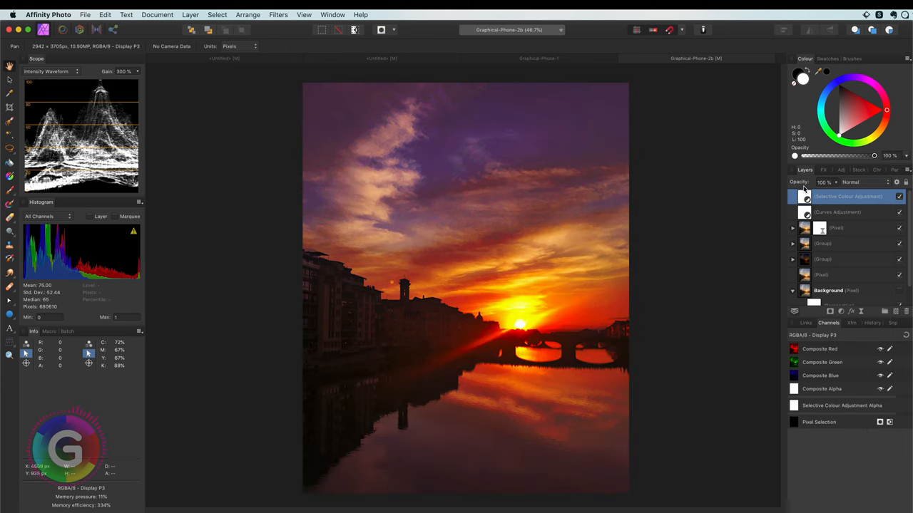
pyautogui.write('8%')
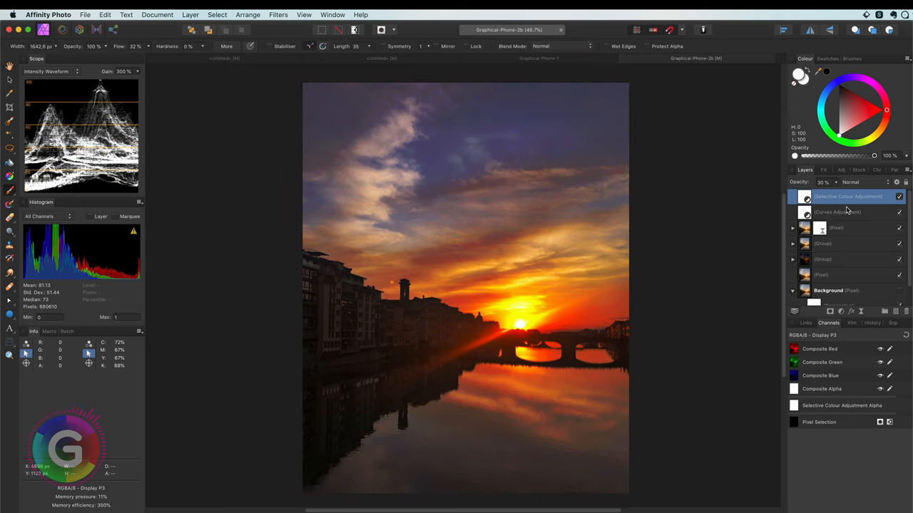
# Step: Place a copy of the original Background on top of the stack and hide it
pyautogui.click(838, 212)
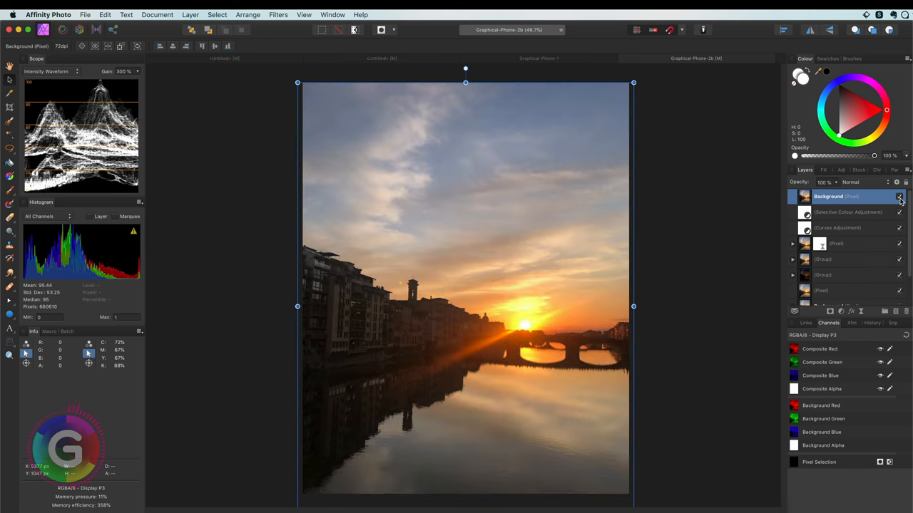
pyautogui.click(899, 197)
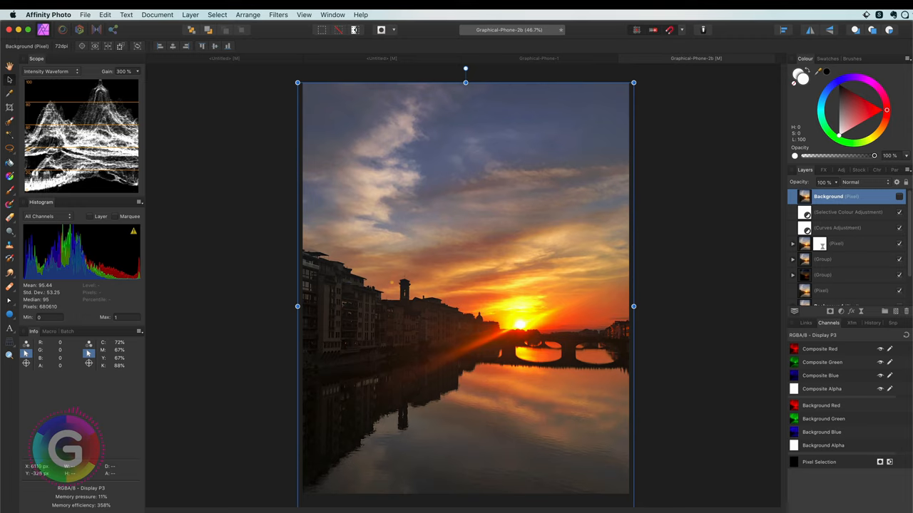
pyautogui.moveTo(464, 285)
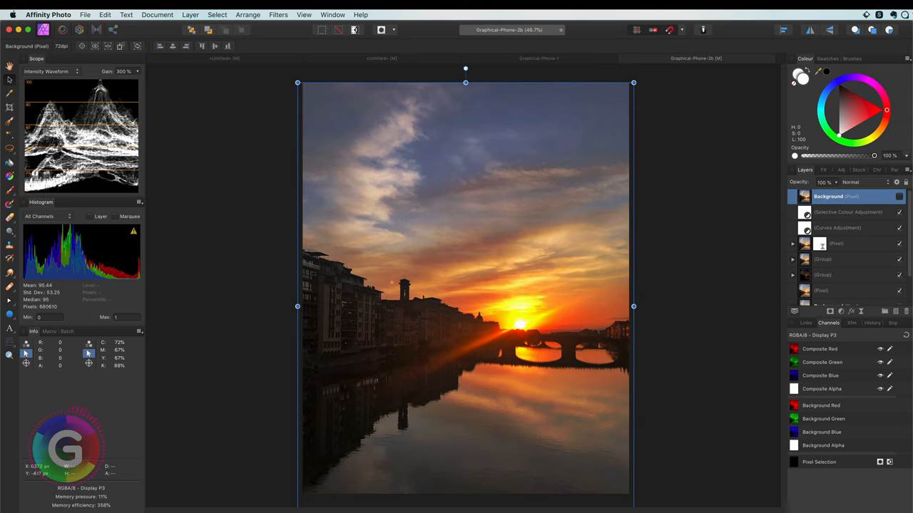